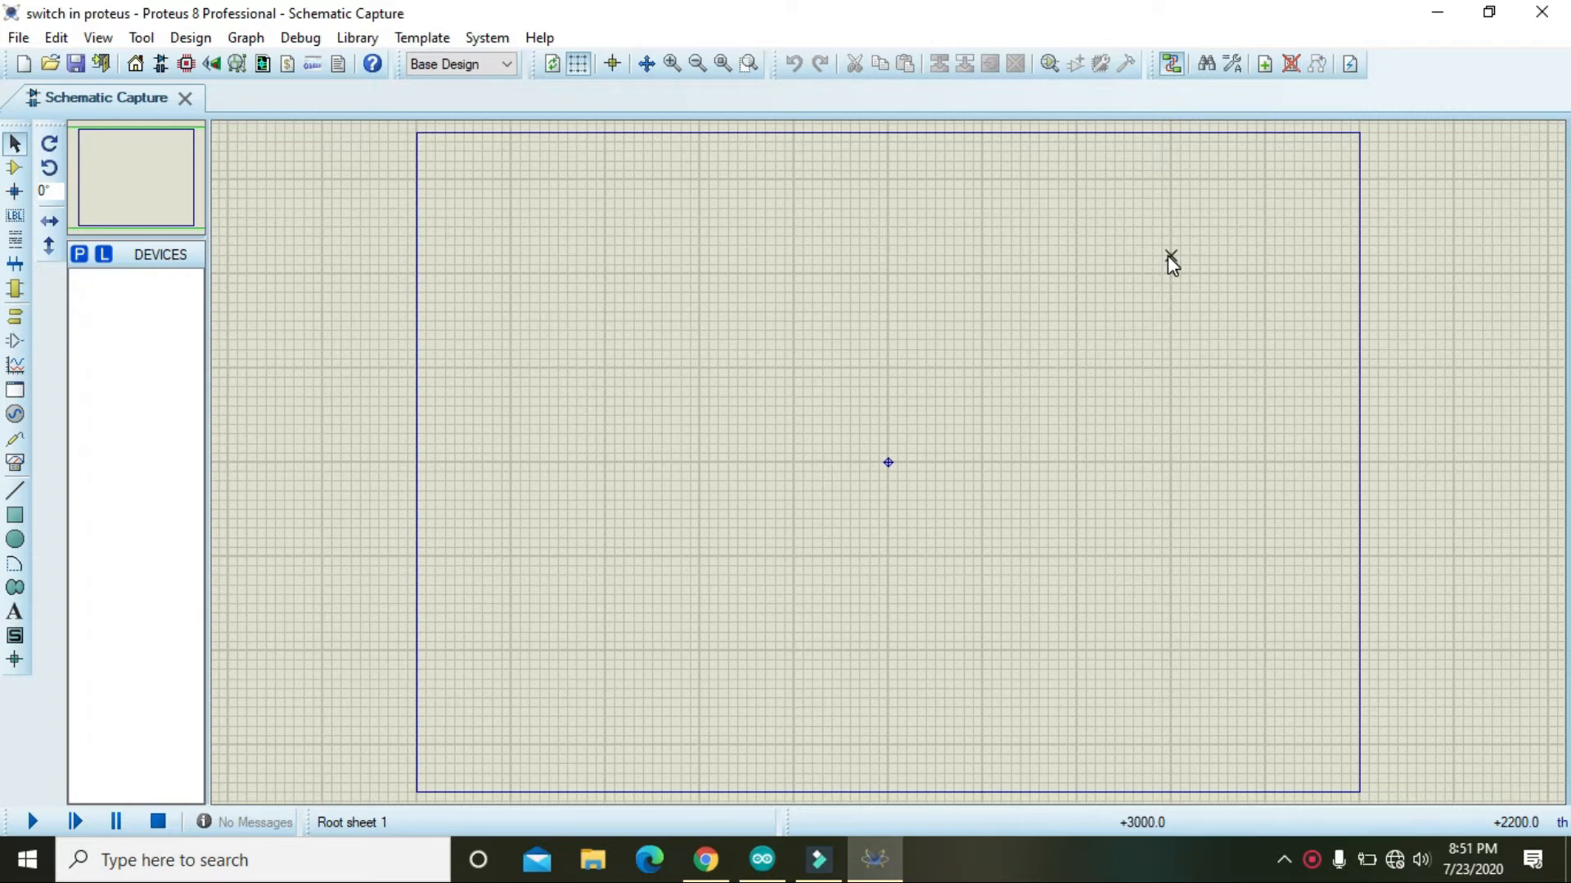
{"action": "mouse_move", "coordinate": [1163, 259]}
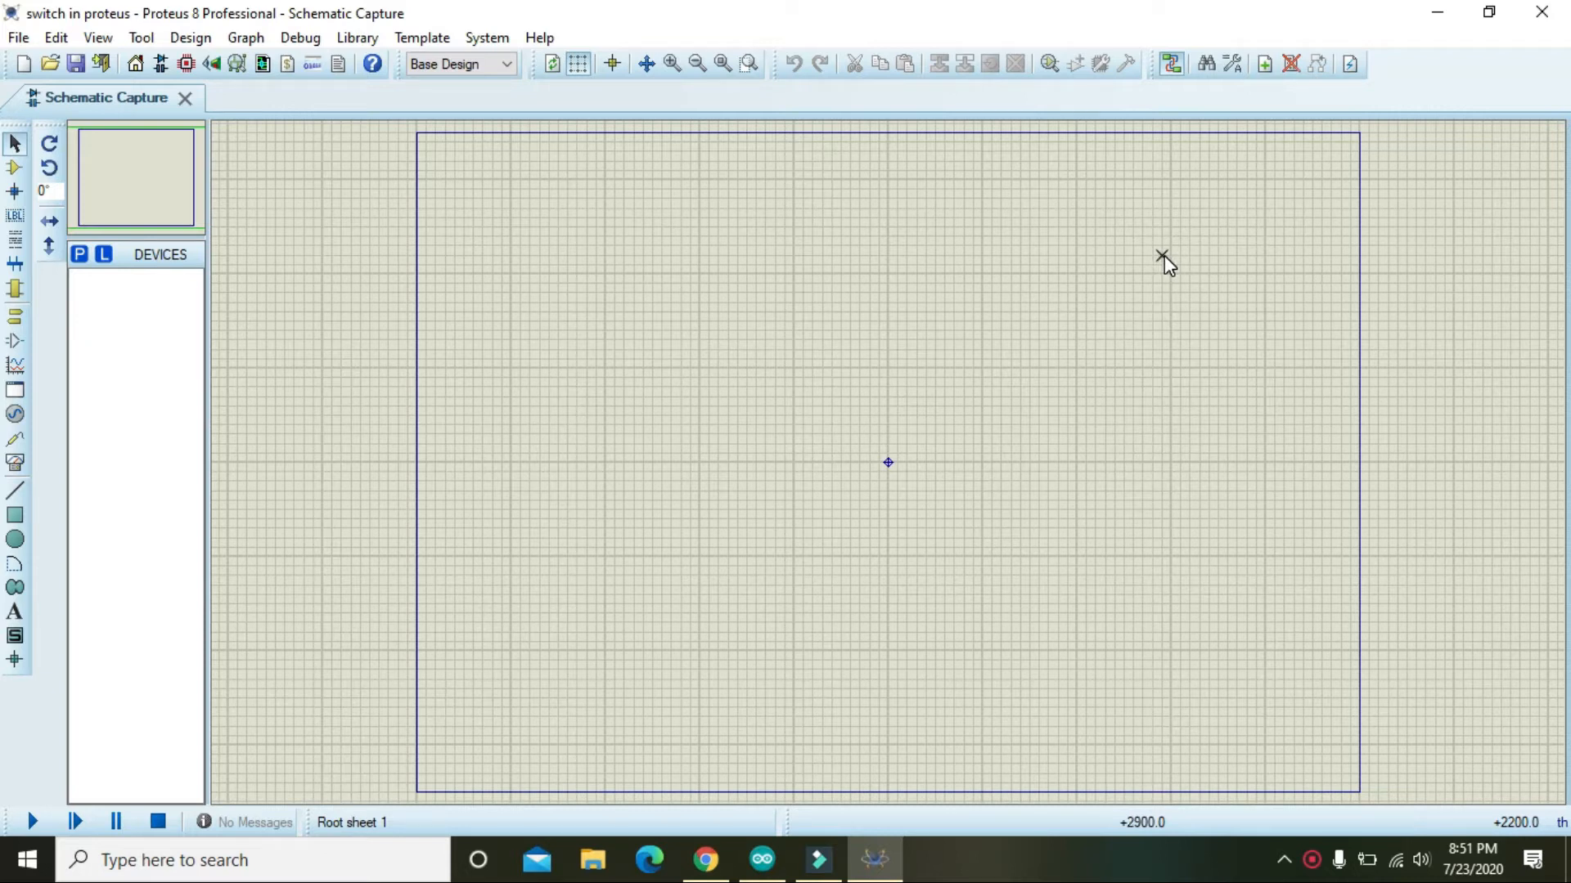
{"action": "mouse_move", "coordinate": [981, 409]}
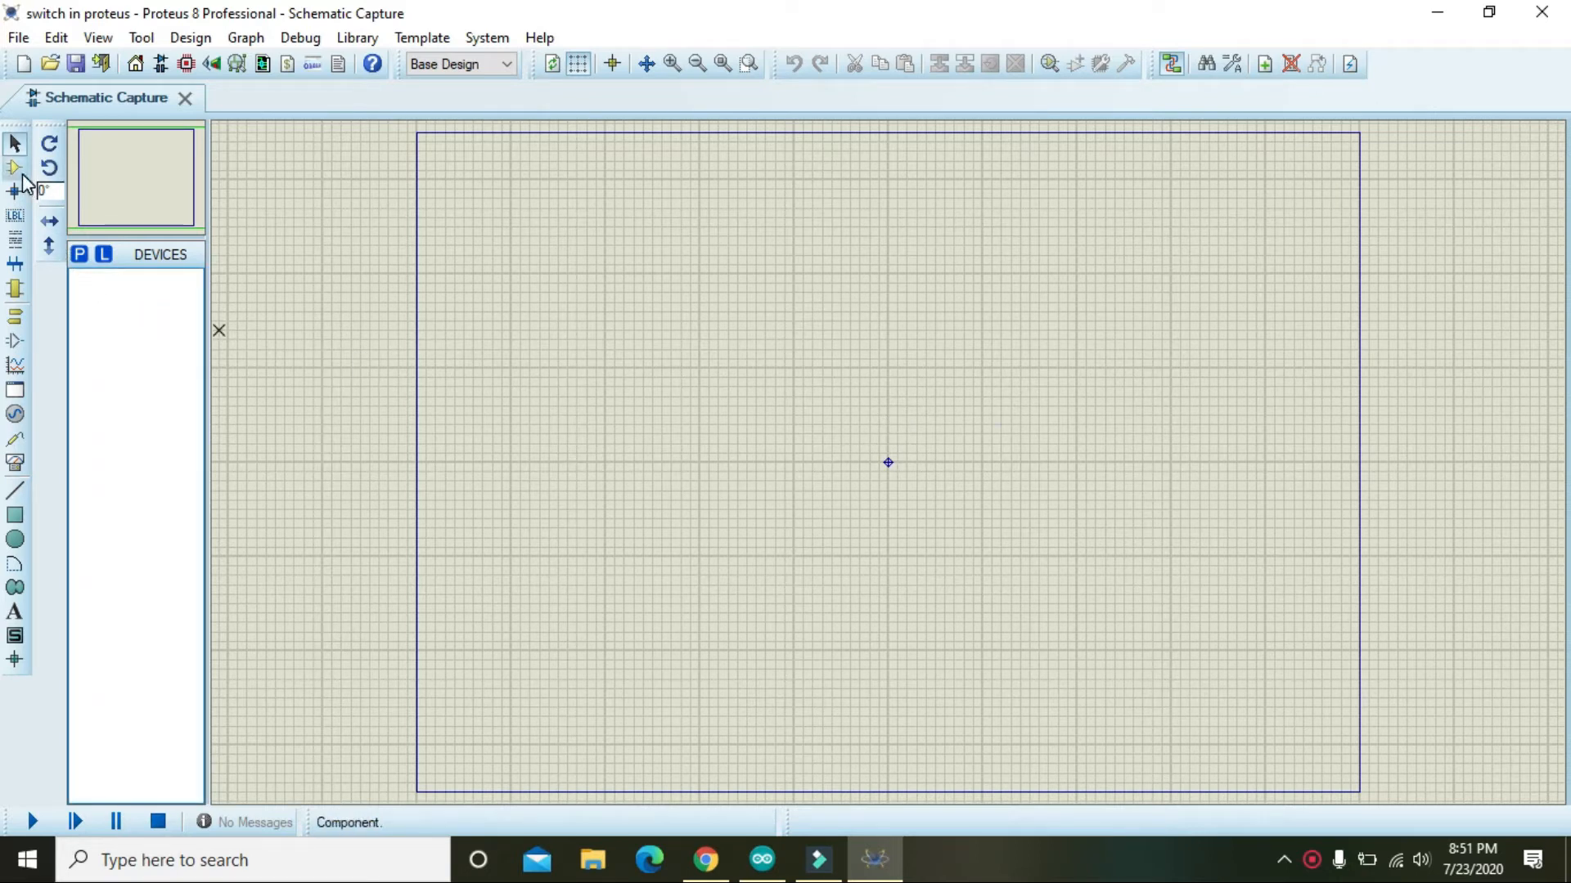
- Open the device picker and search for 'switch active'
{"action": "left_click", "coordinate": [80, 254]}
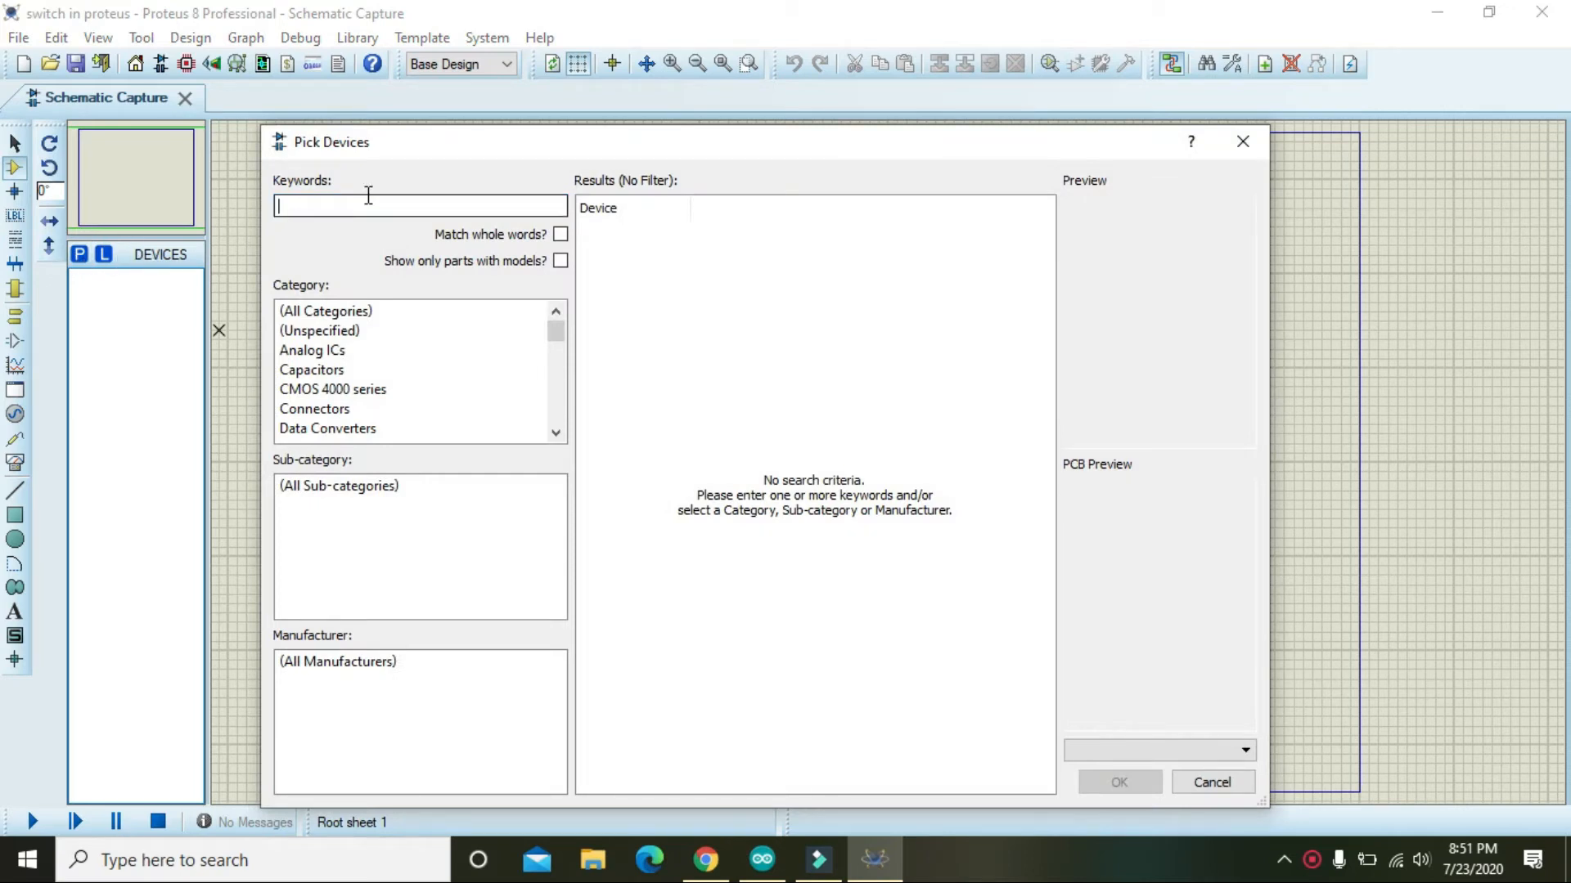
{"action": "type", "text": "sw"}
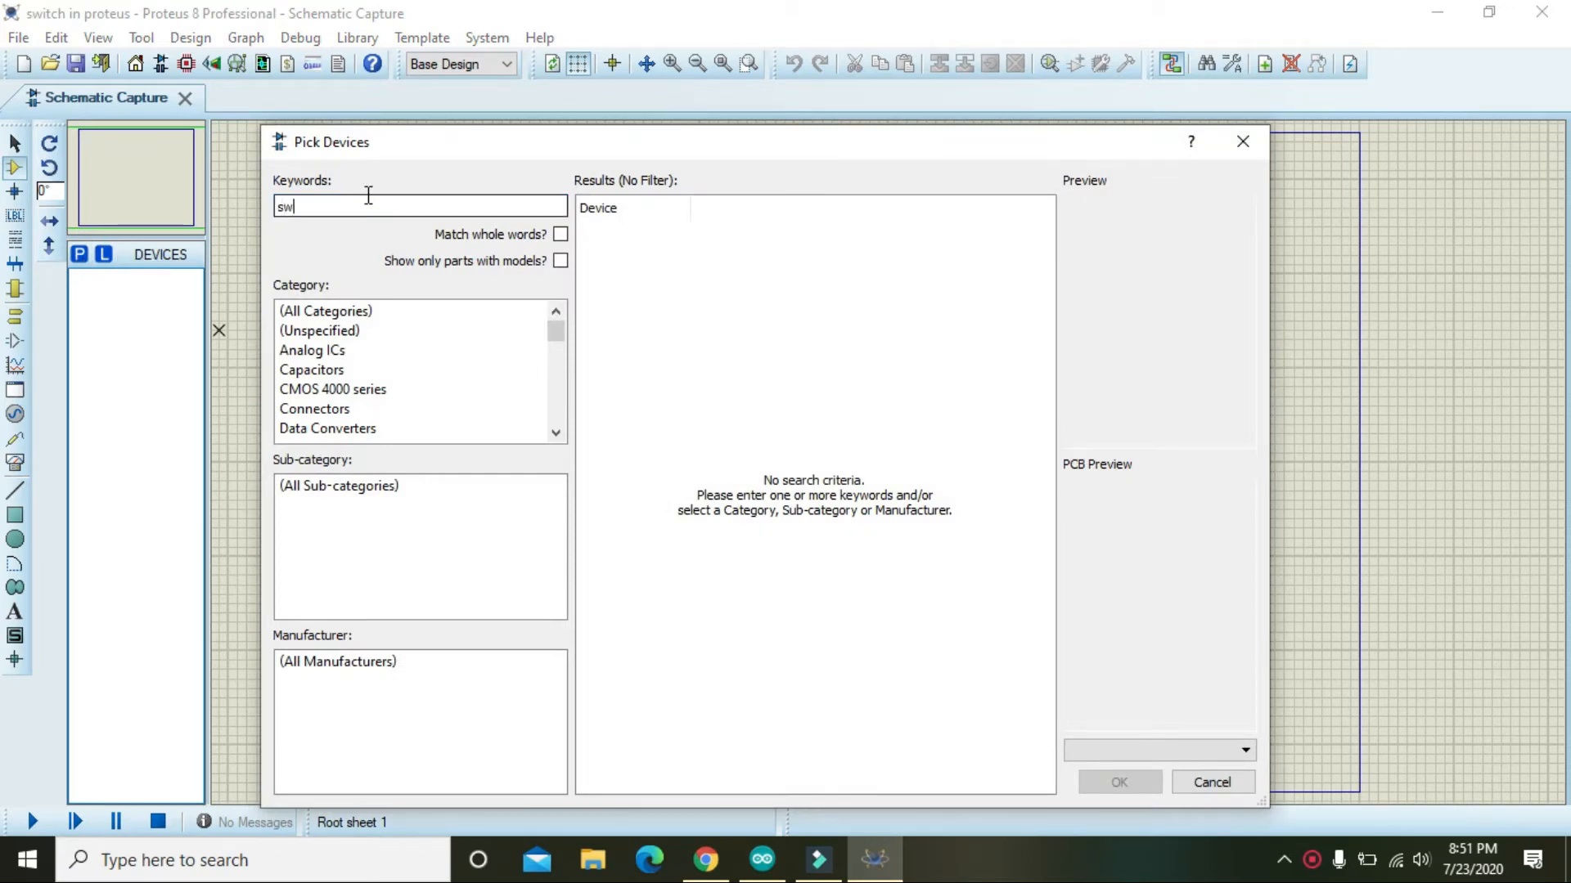
{"action": "type", "text": "itch"}
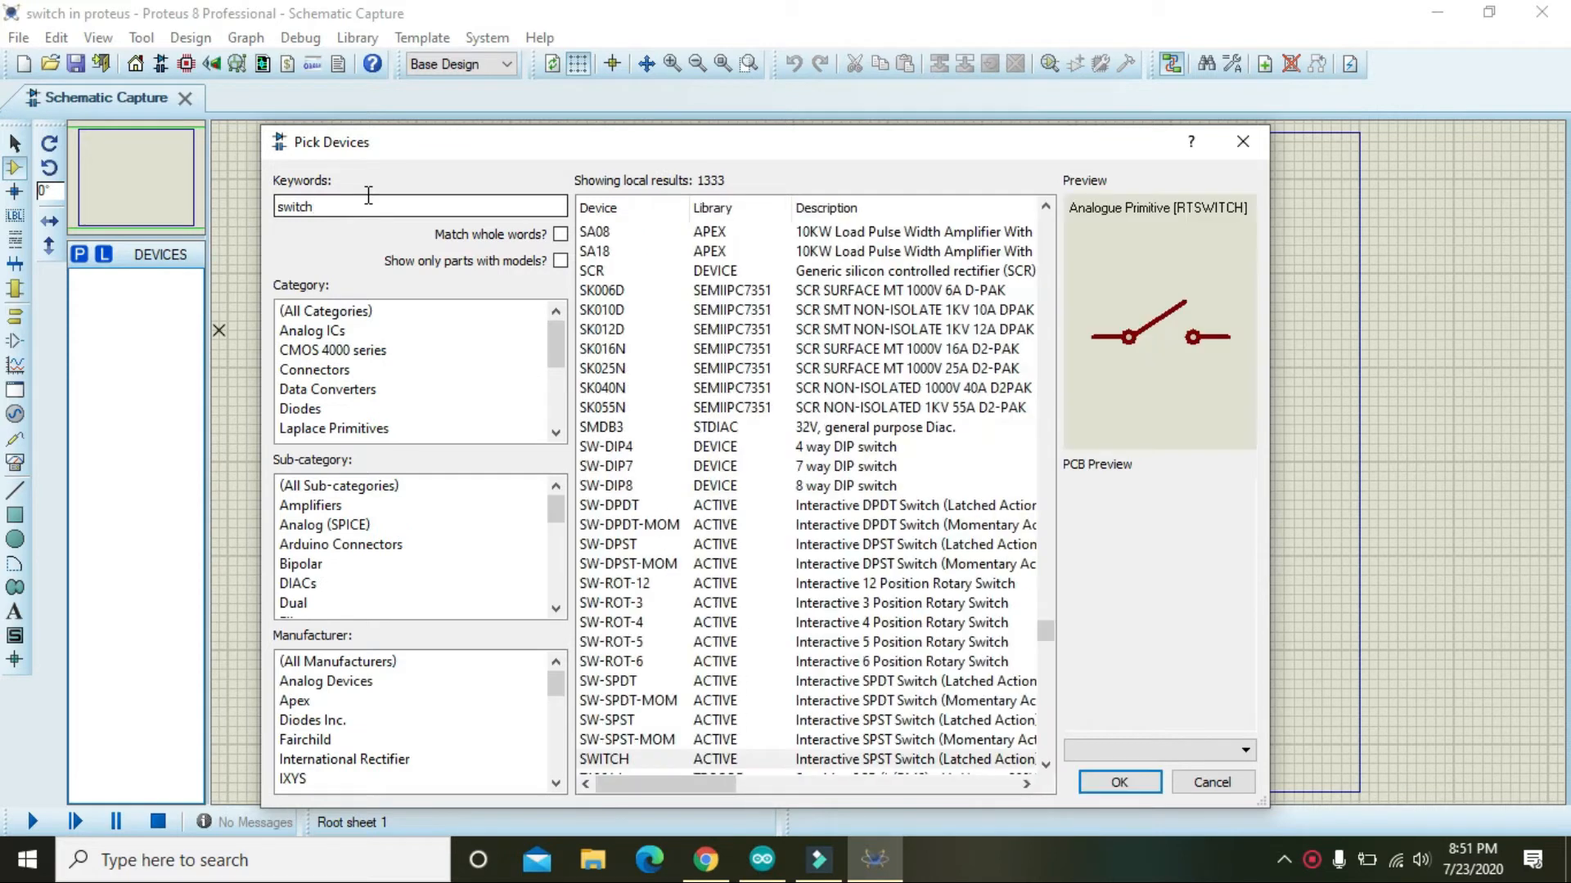
{"action": "type", "text": "activ"}
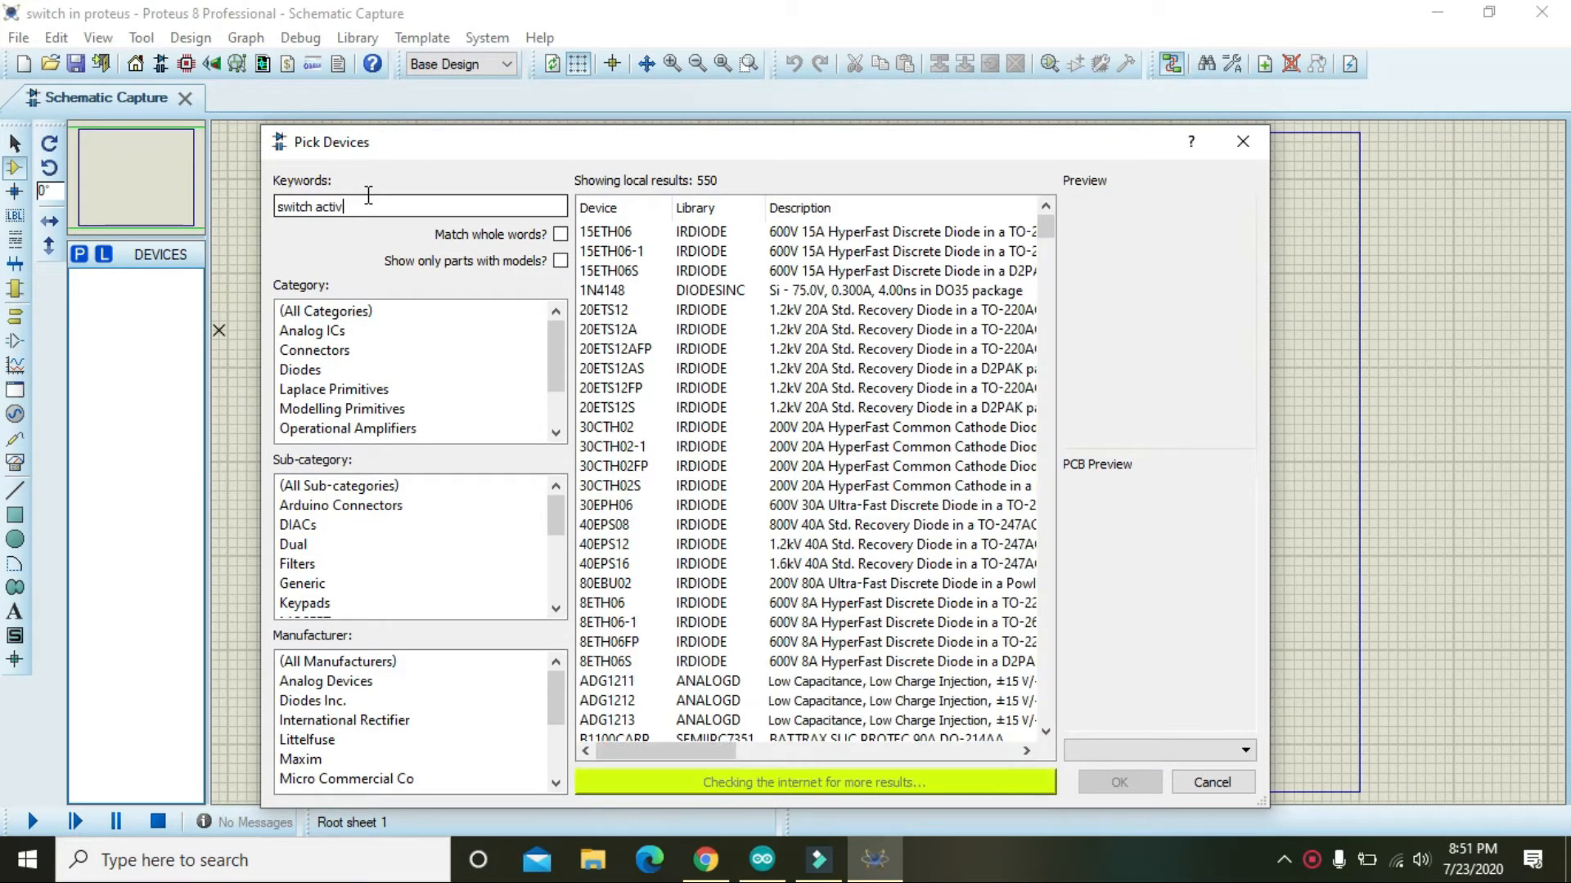
{"action": "type", "text": "e"}
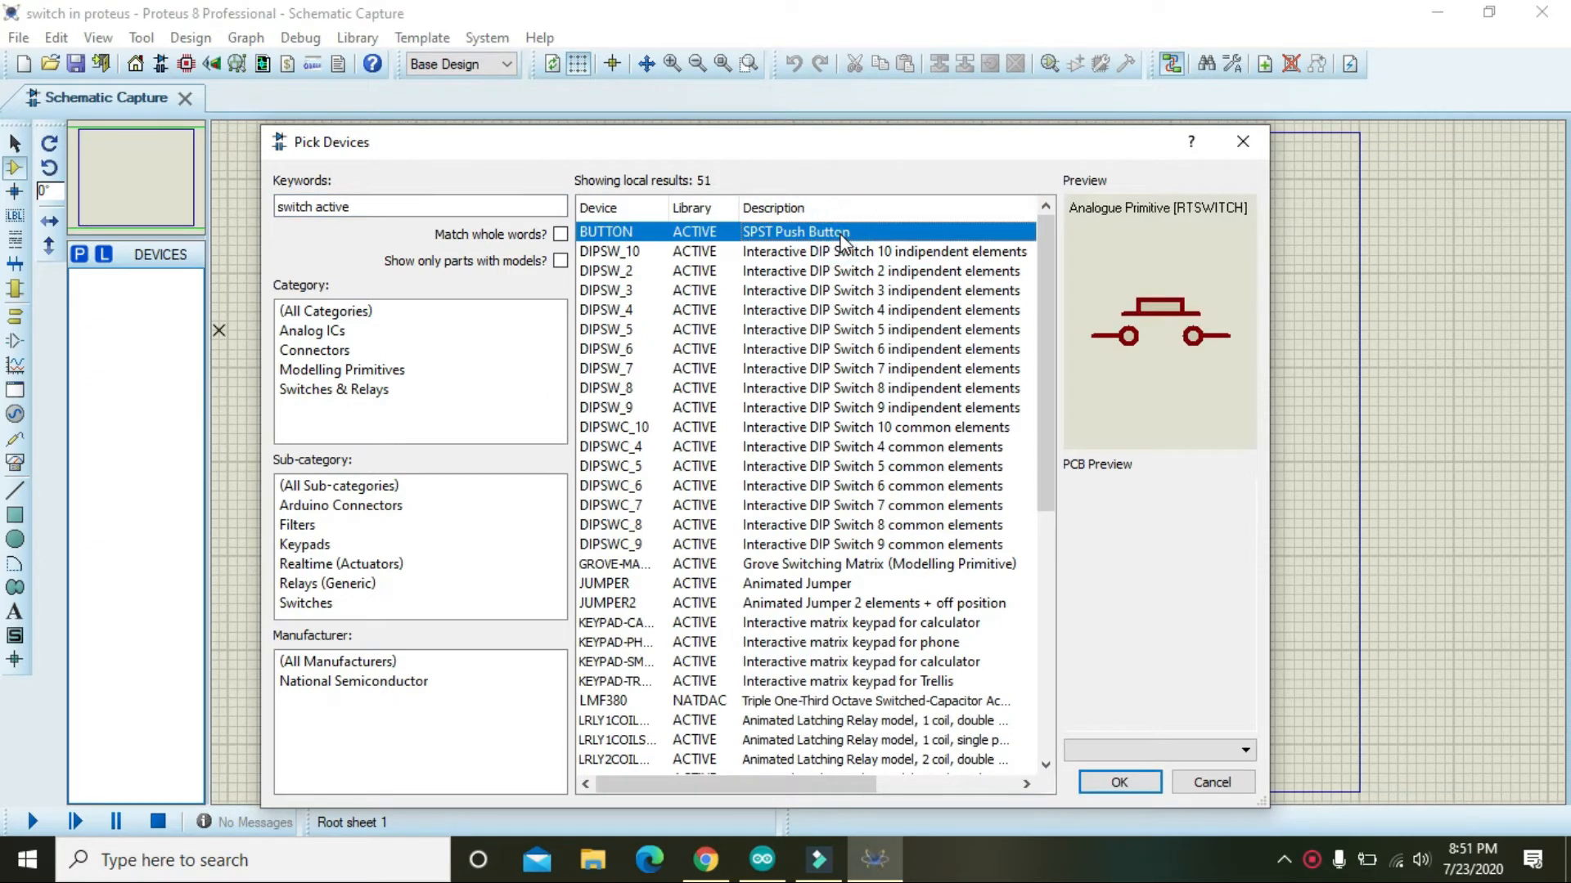
{"action": "mouse_move", "coordinate": [776, 241]}
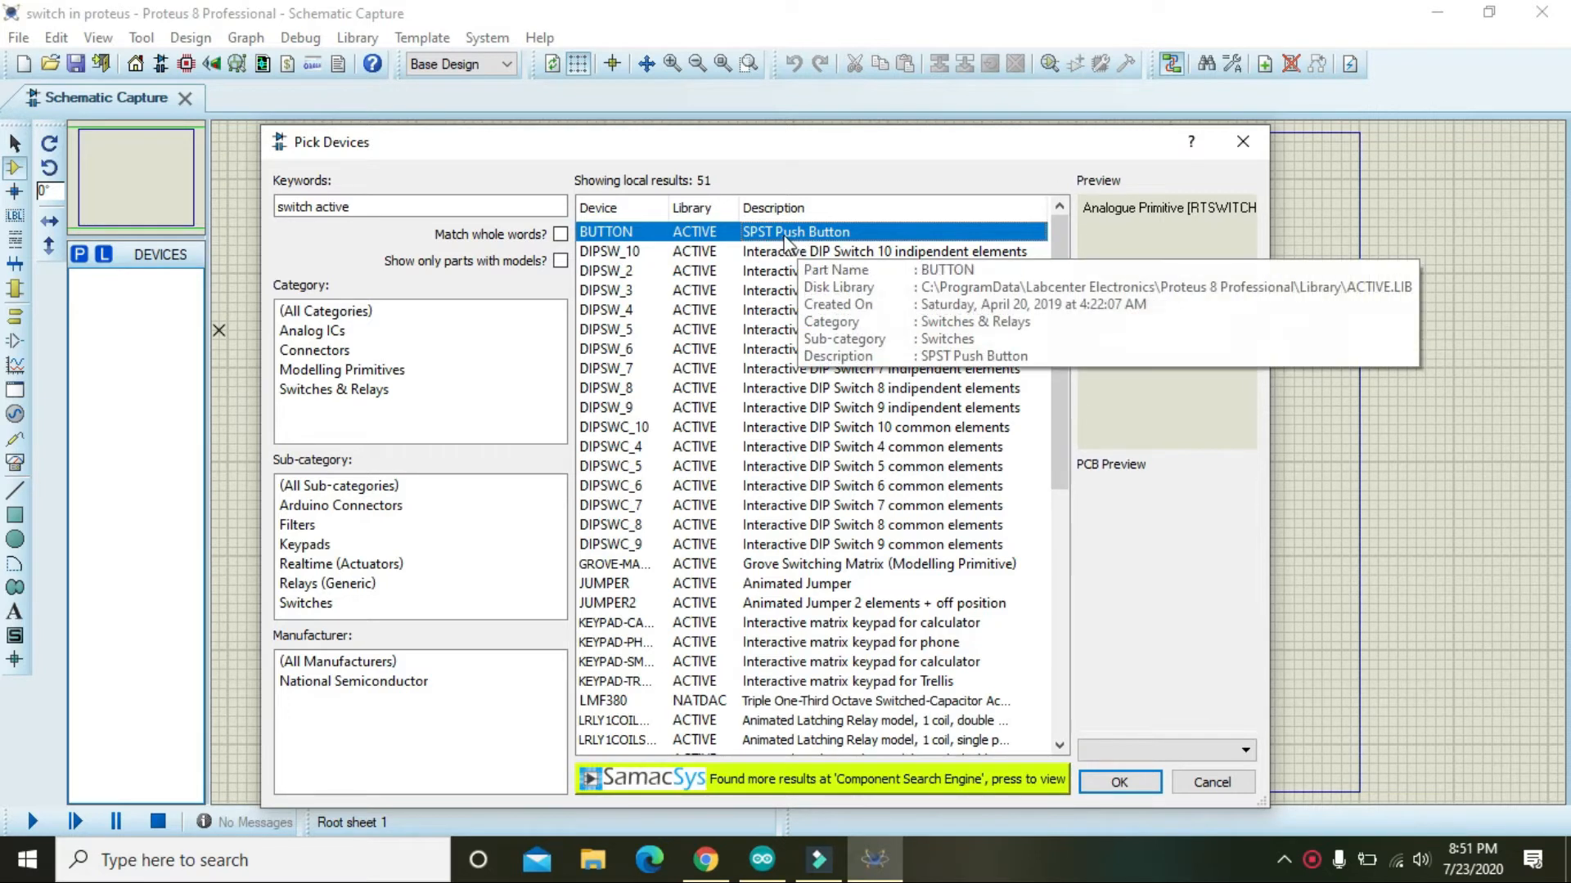
{"action": "mouse_move", "coordinate": [776, 527]}
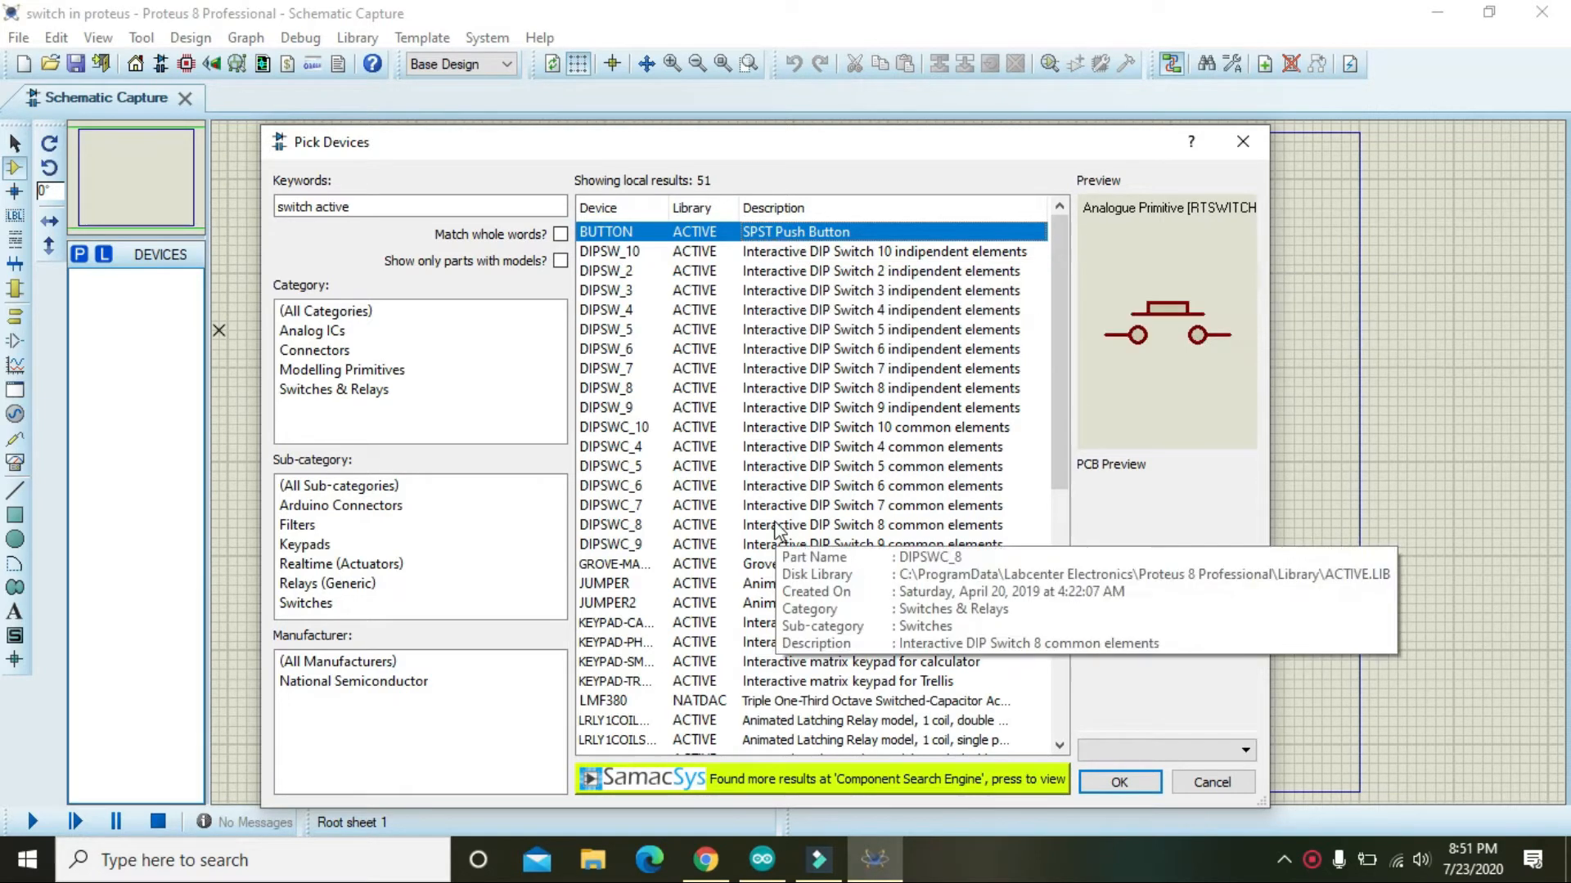
- Add the SW-SPST latched switch from the Switches sub-category
{"action": "left_click", "coordinate": [604, 583]}
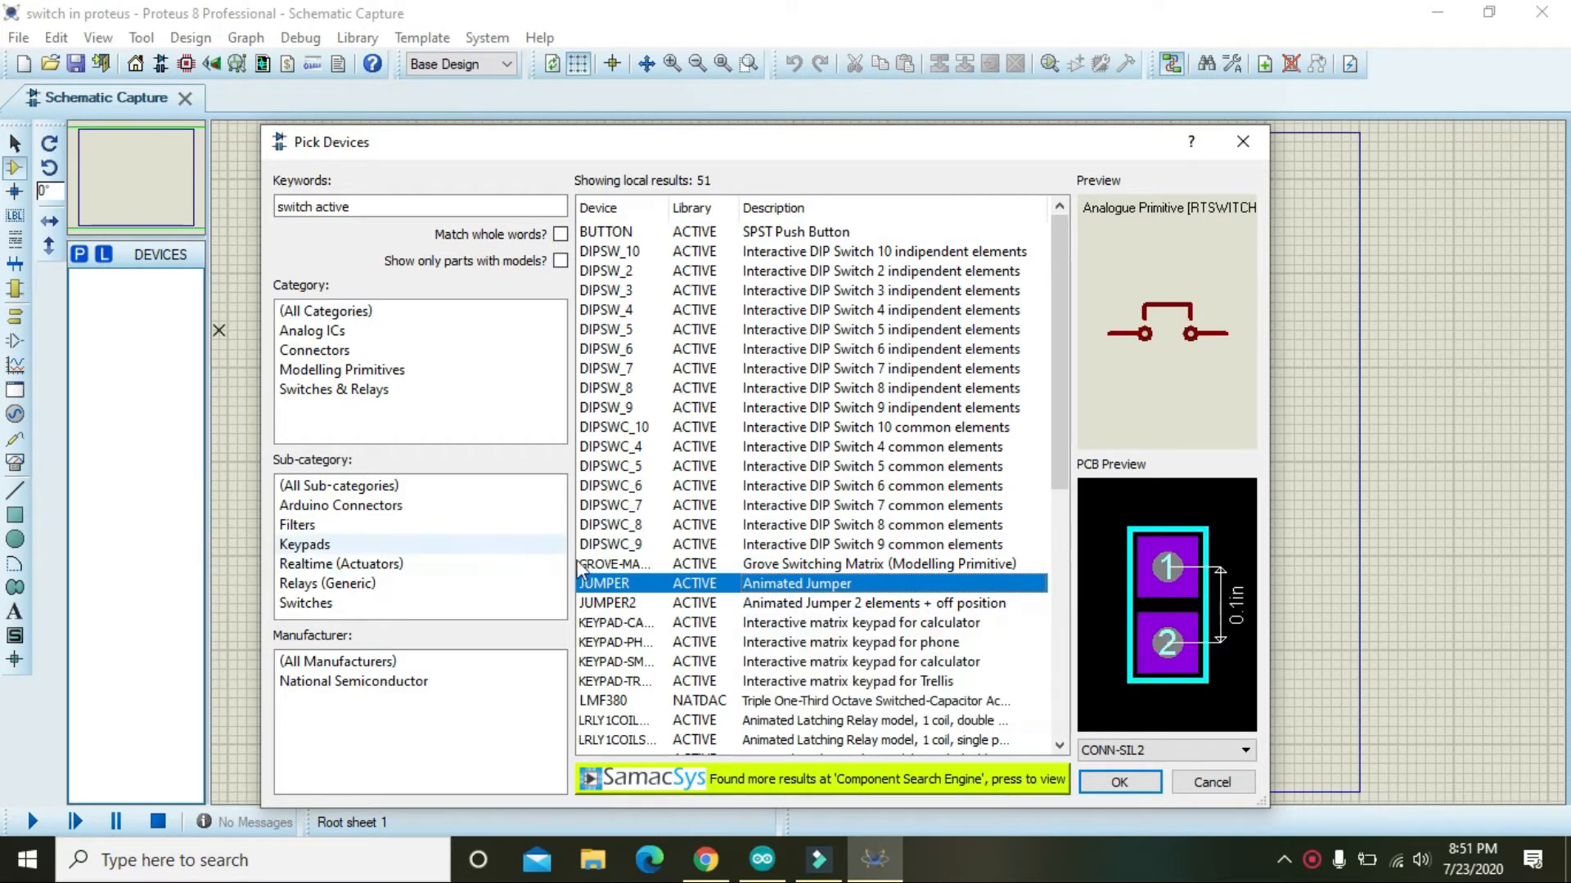
{"action": "mouse_move", "coordinate": [407, 616]}
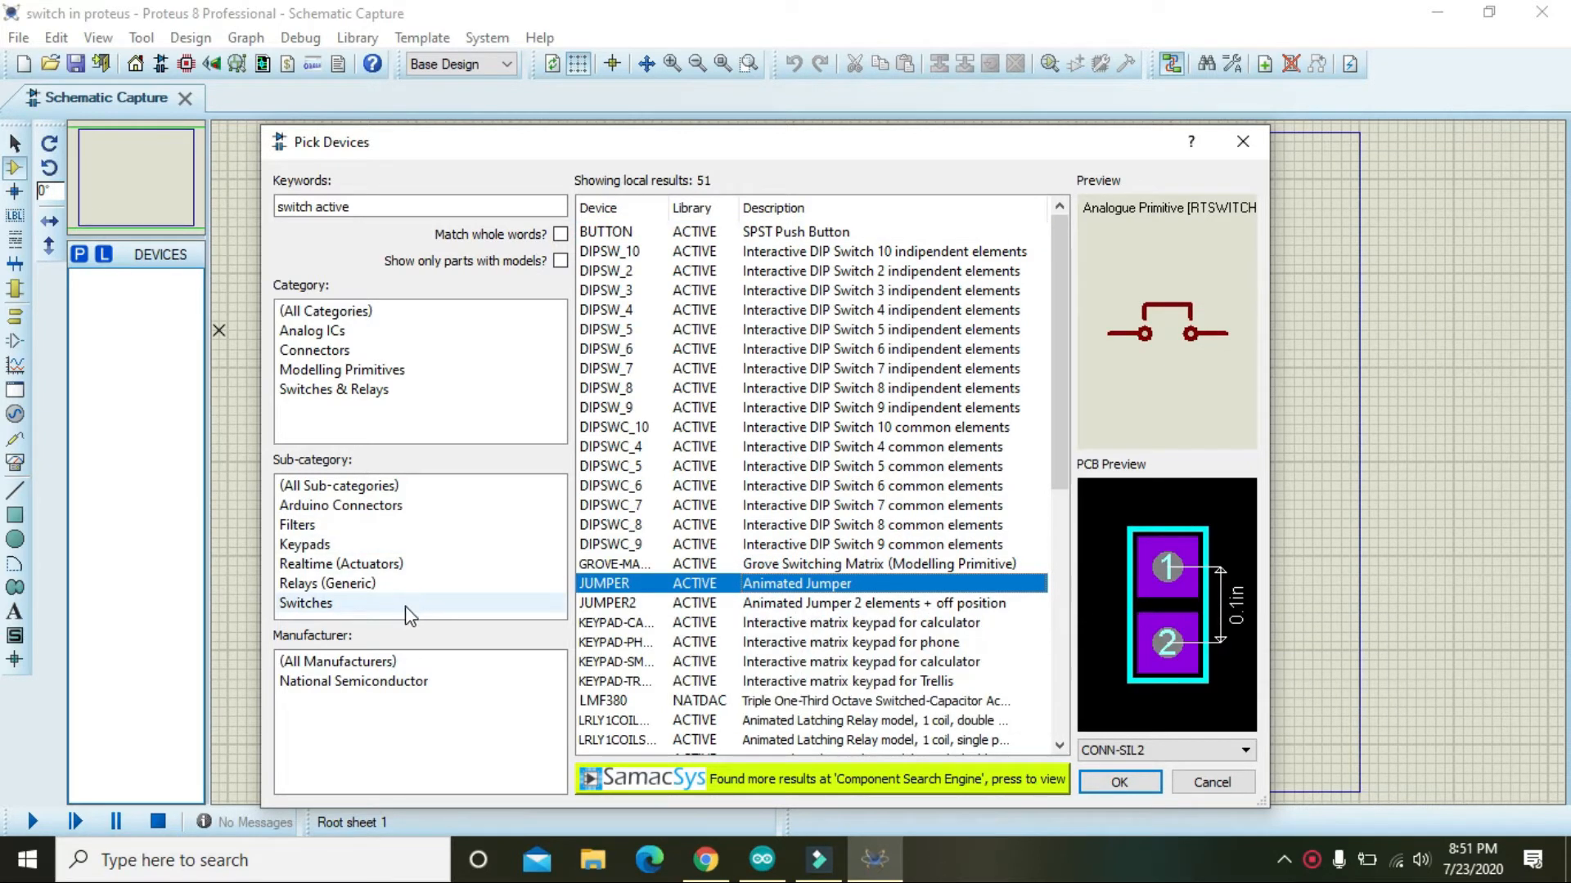
{"action": "left_click", "coordinate": [305, 602]}
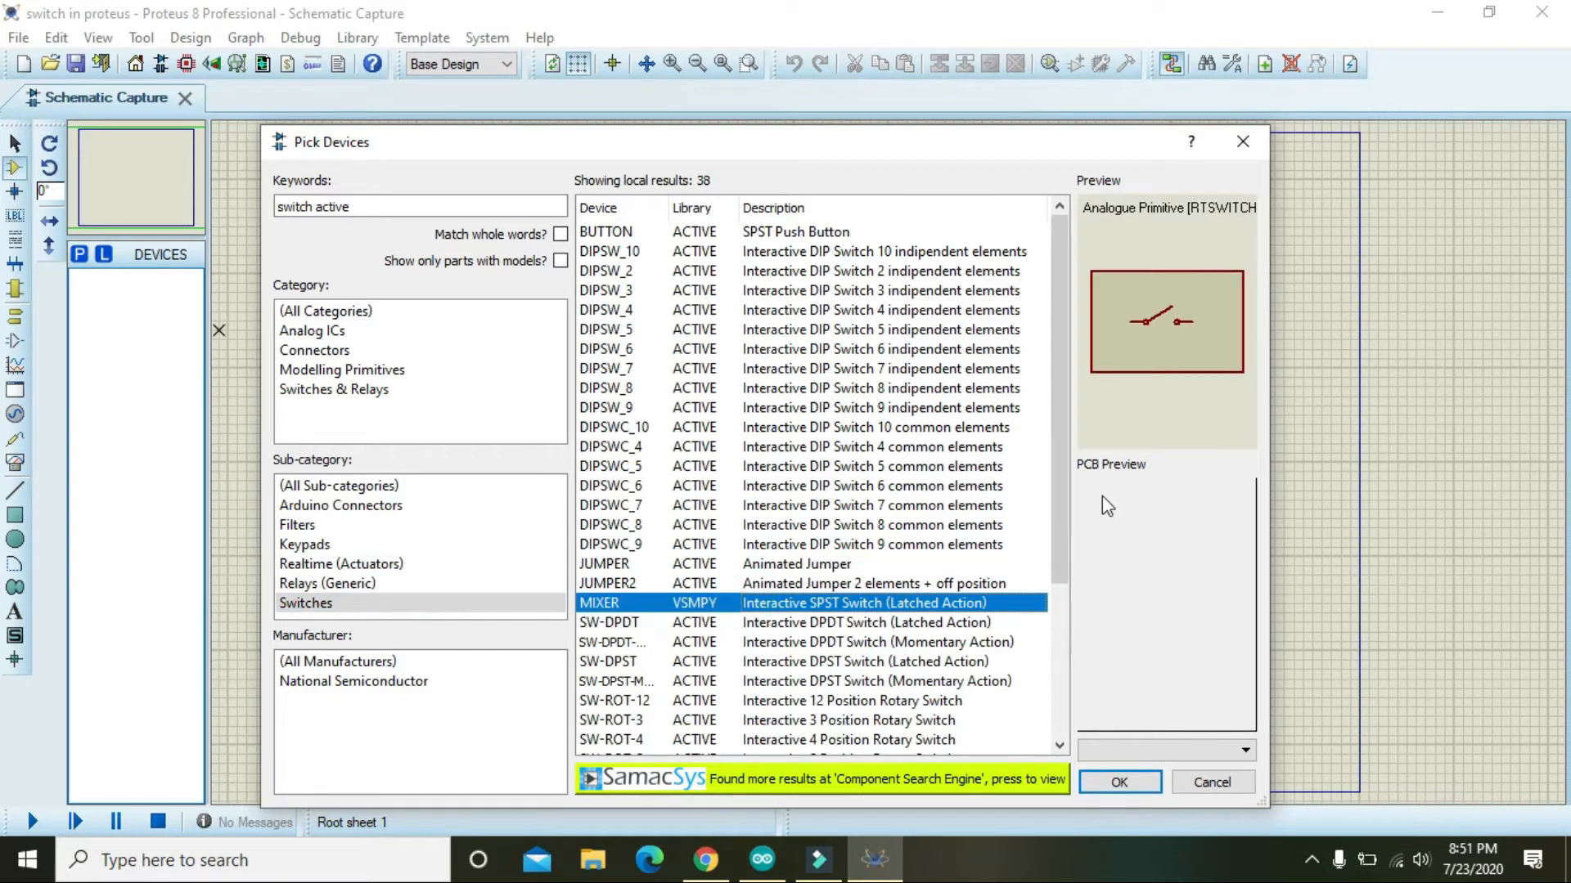
{"action": "scroll", "scroll_direction": "down", "scroll_amount": 3}
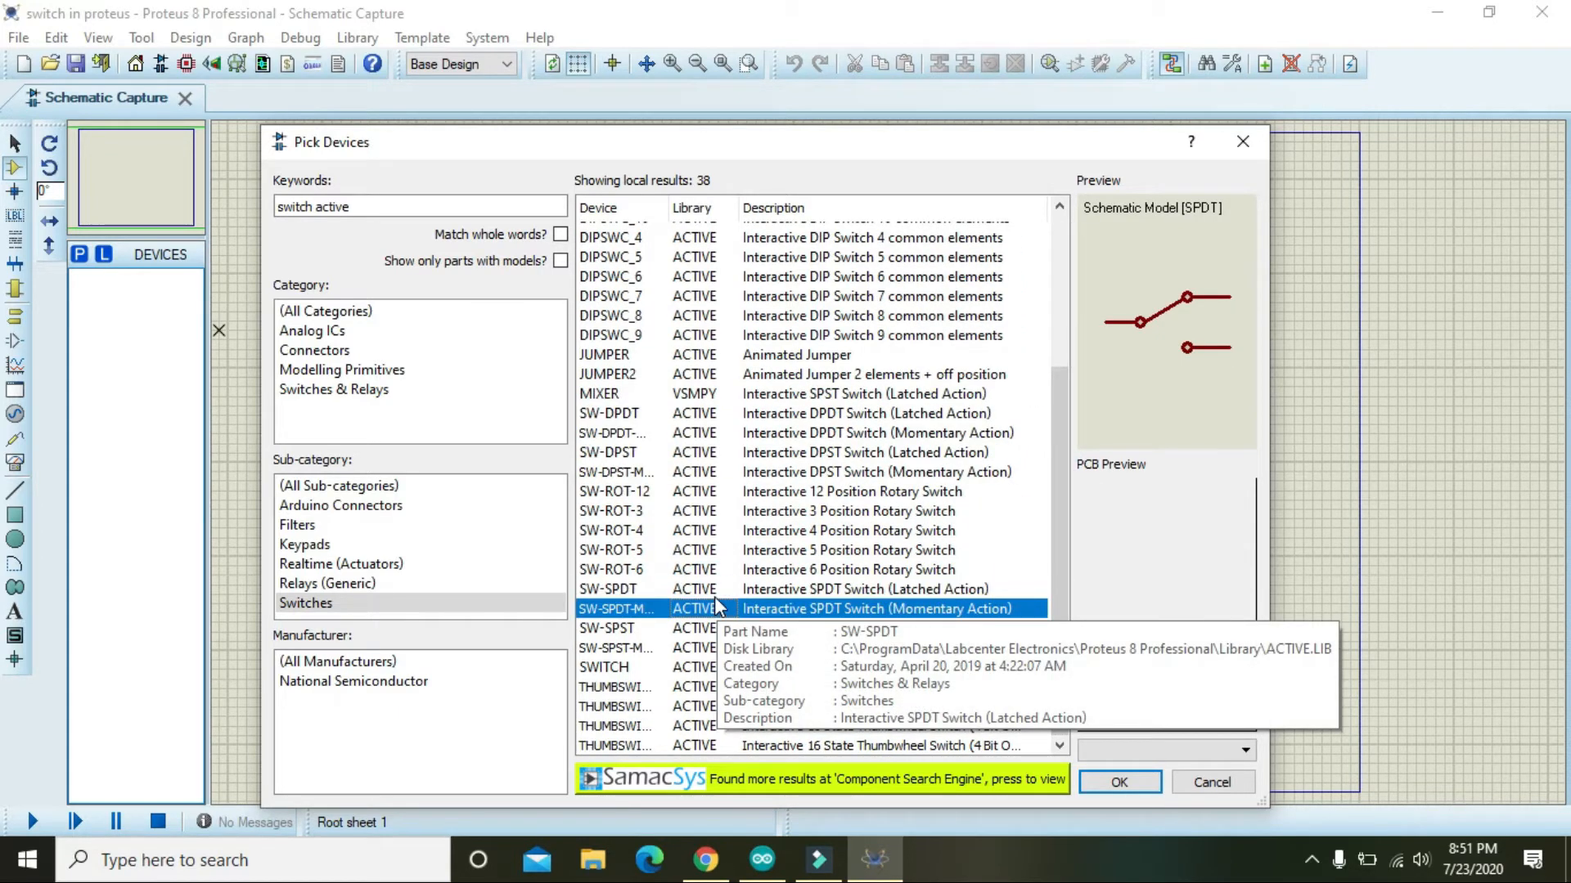
{"action": "left_click", "coordinate": [651, 628]}
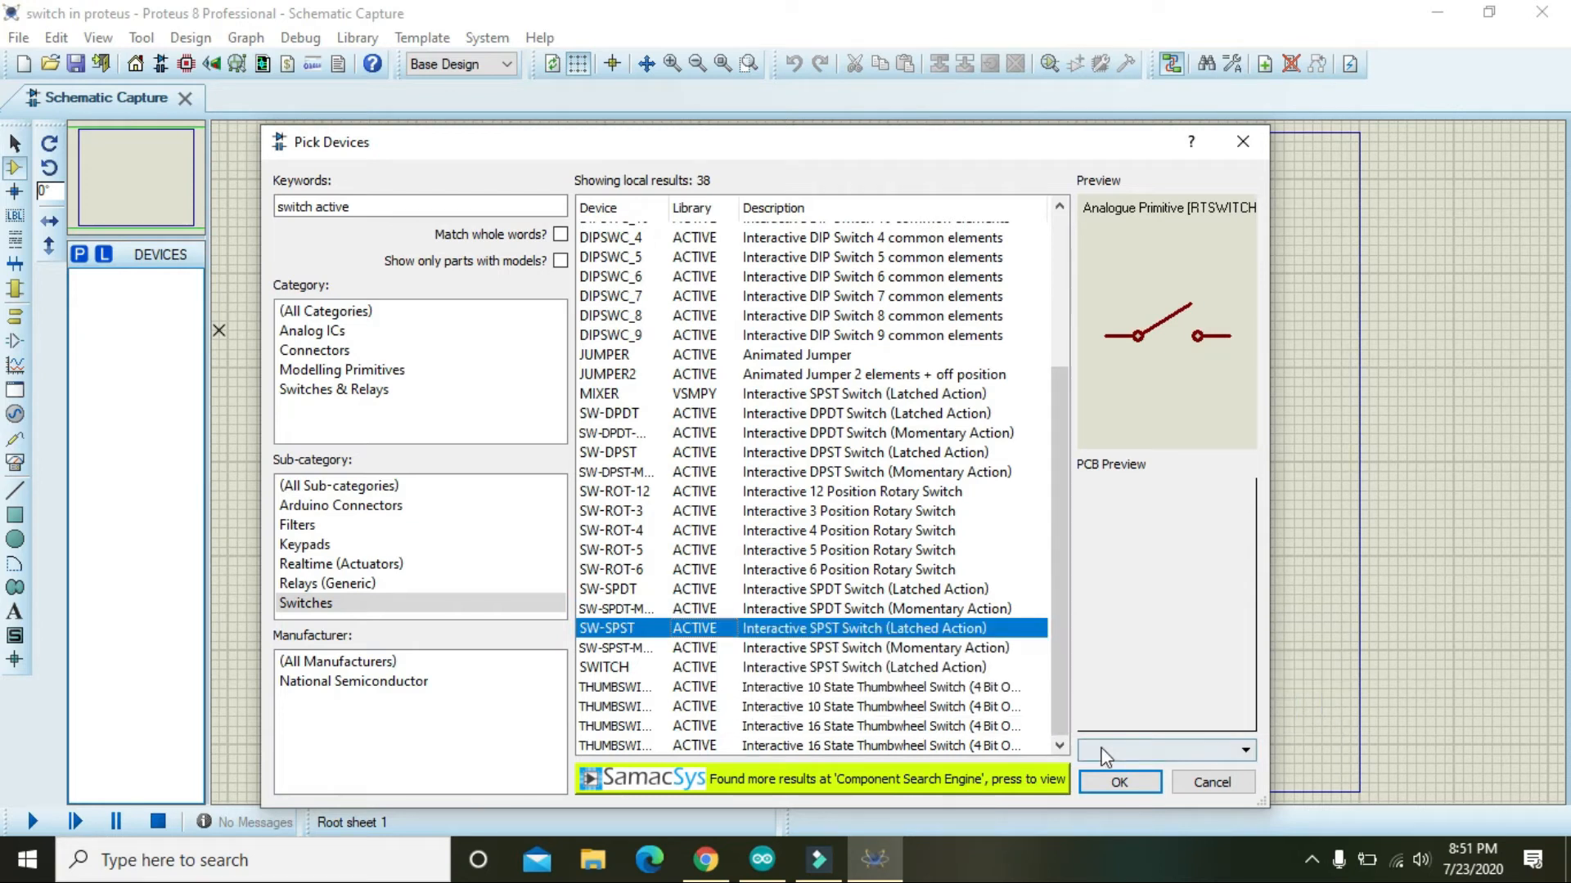
{"action": "mouse_move", "coordinate": [1119, 782]}
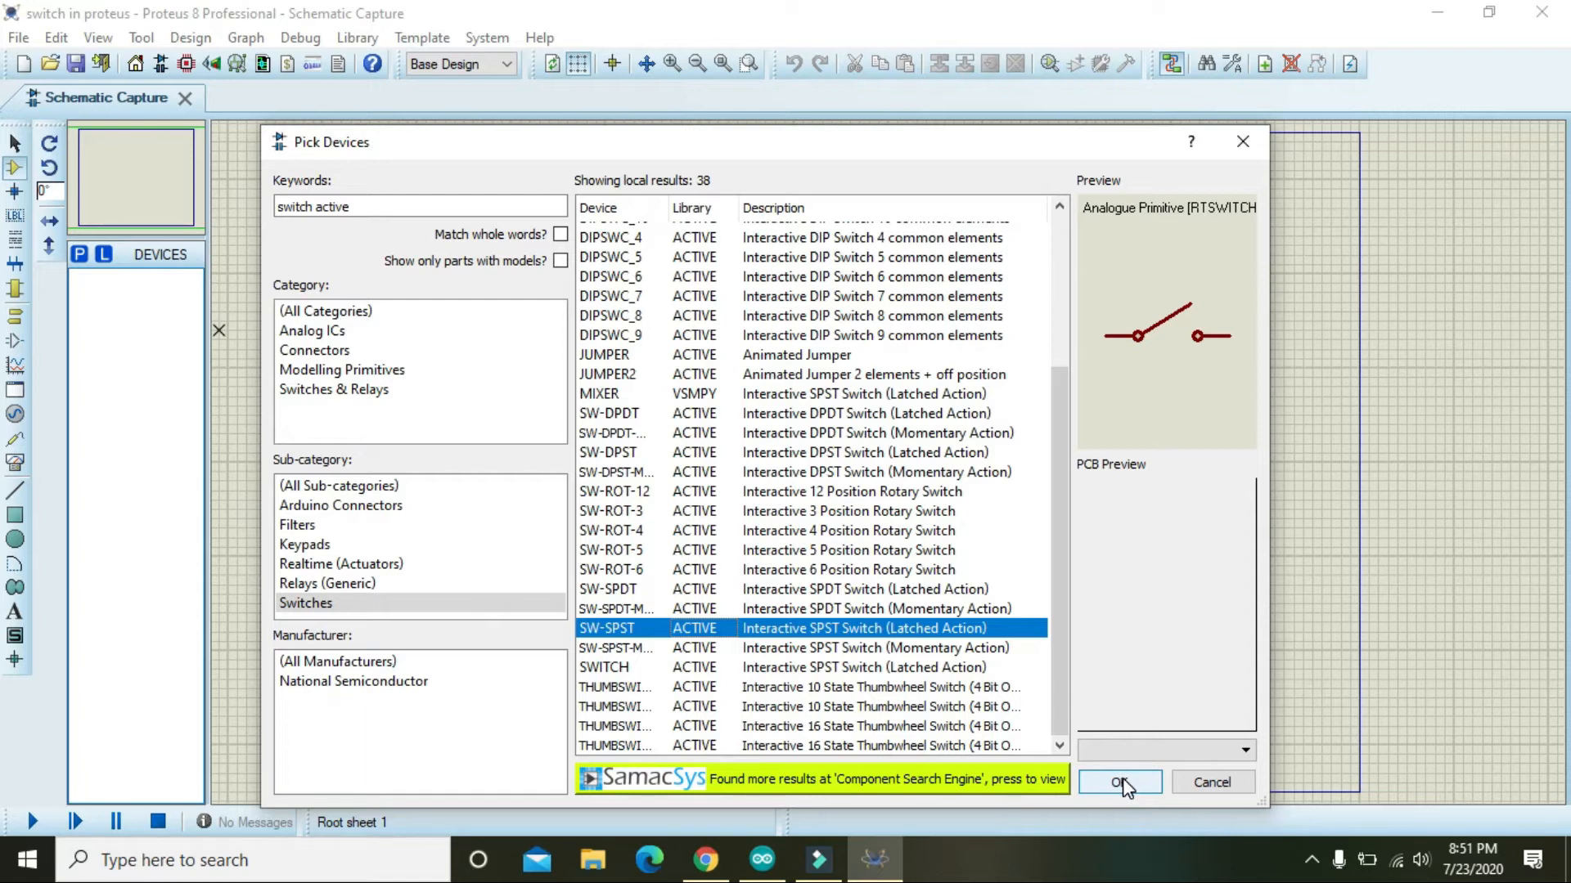
{"action": "left_click", "coordinate": [1119, 782]}
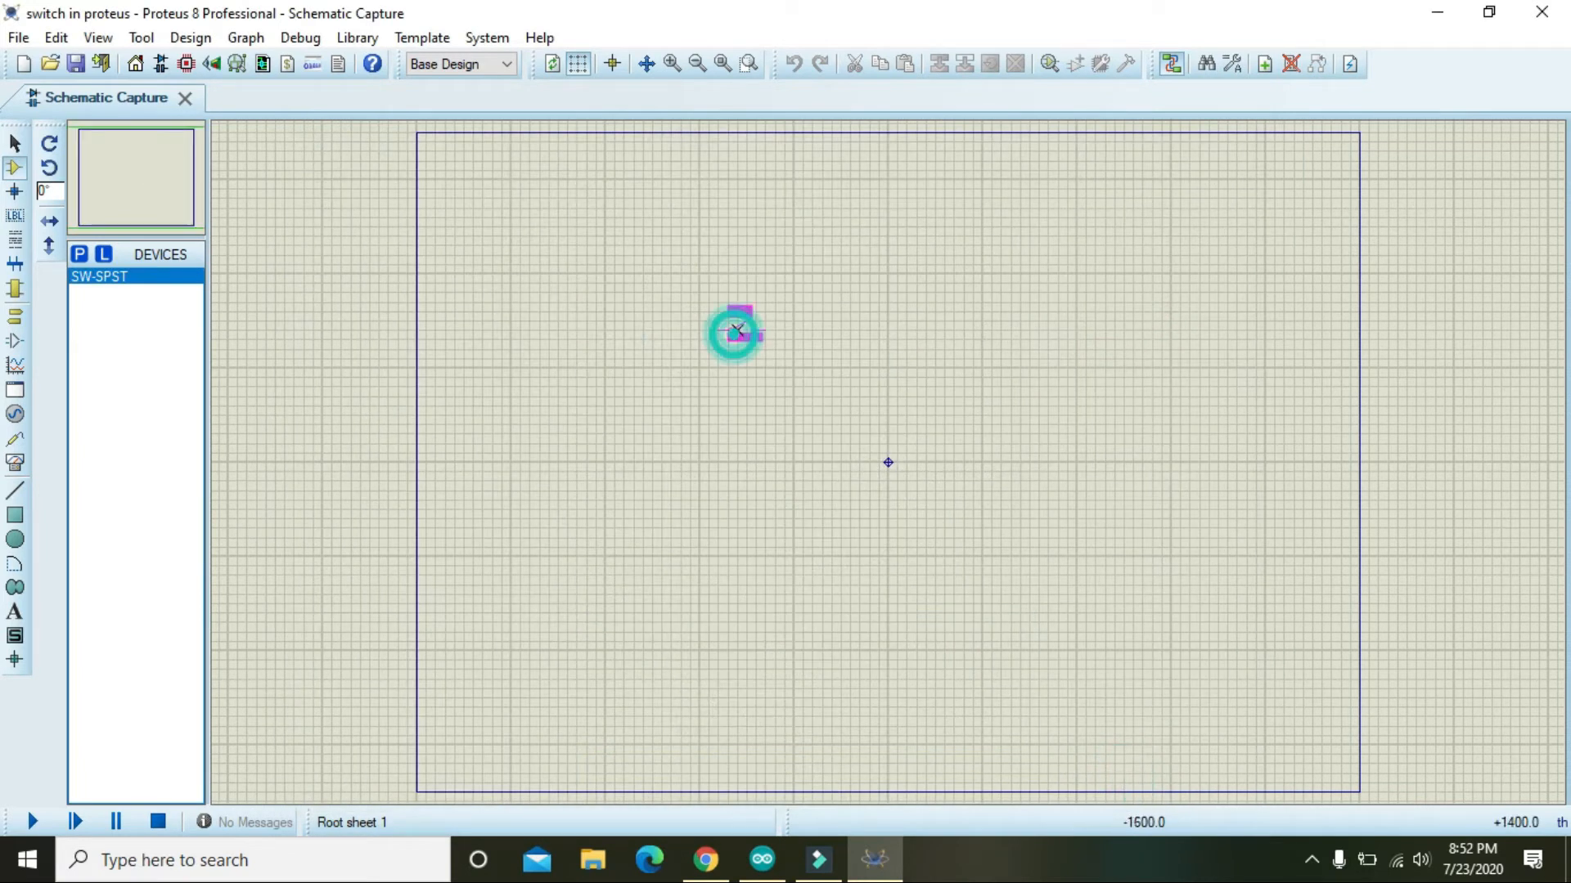
- Drop the SW-SPST switch SW1 onto the sheet and reopen Pick Devices
{"action": "left_click", "coordinate": [733, 330]}
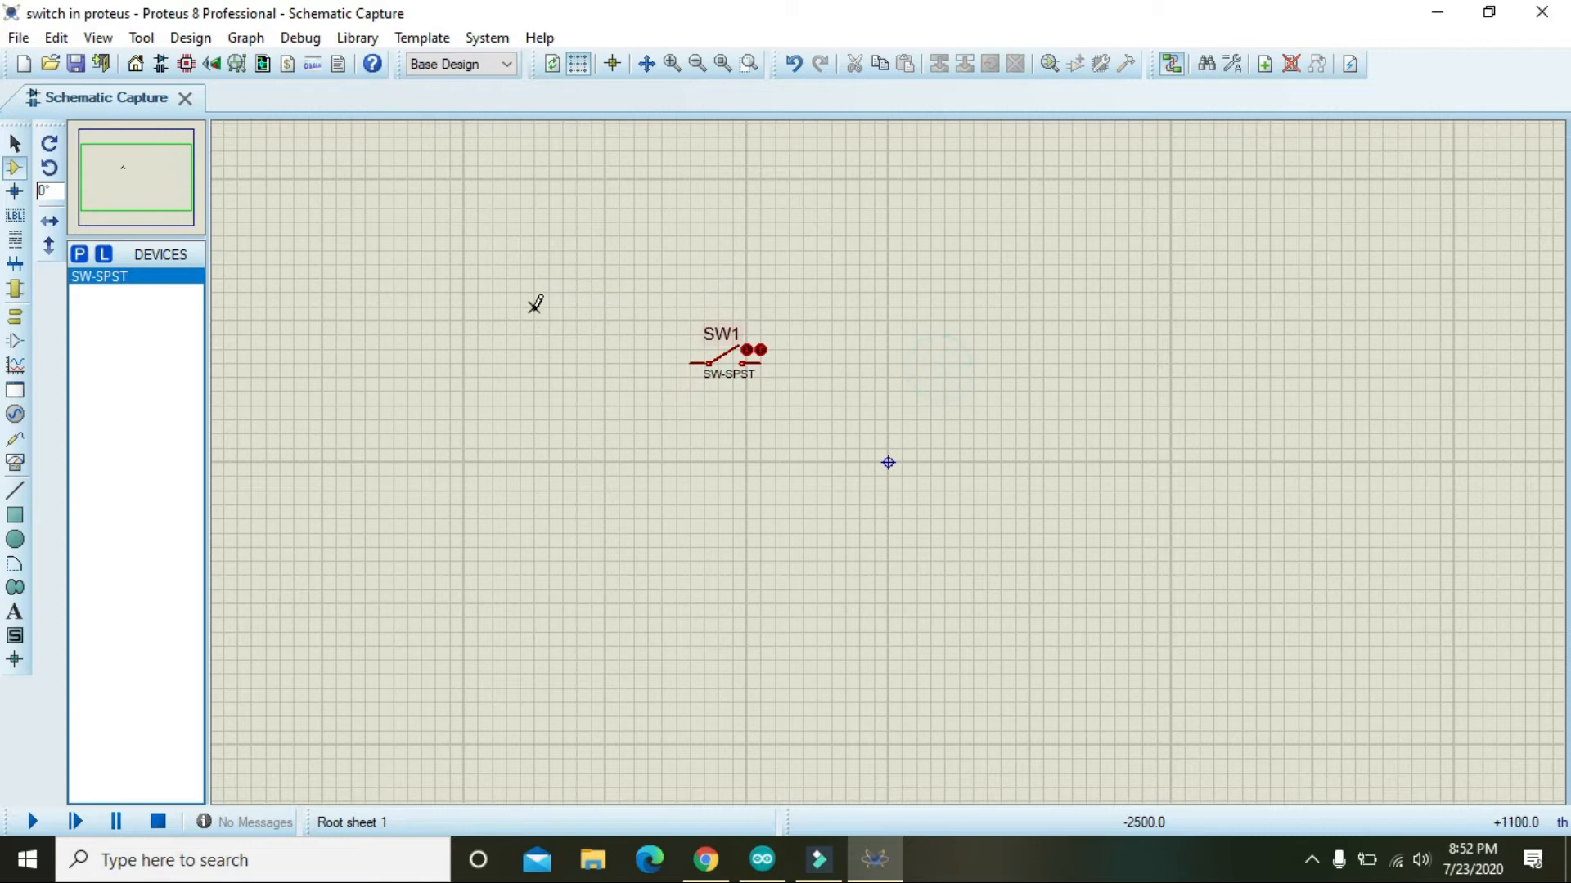
{"action": "left_click", "coordinate": [79, 254]}
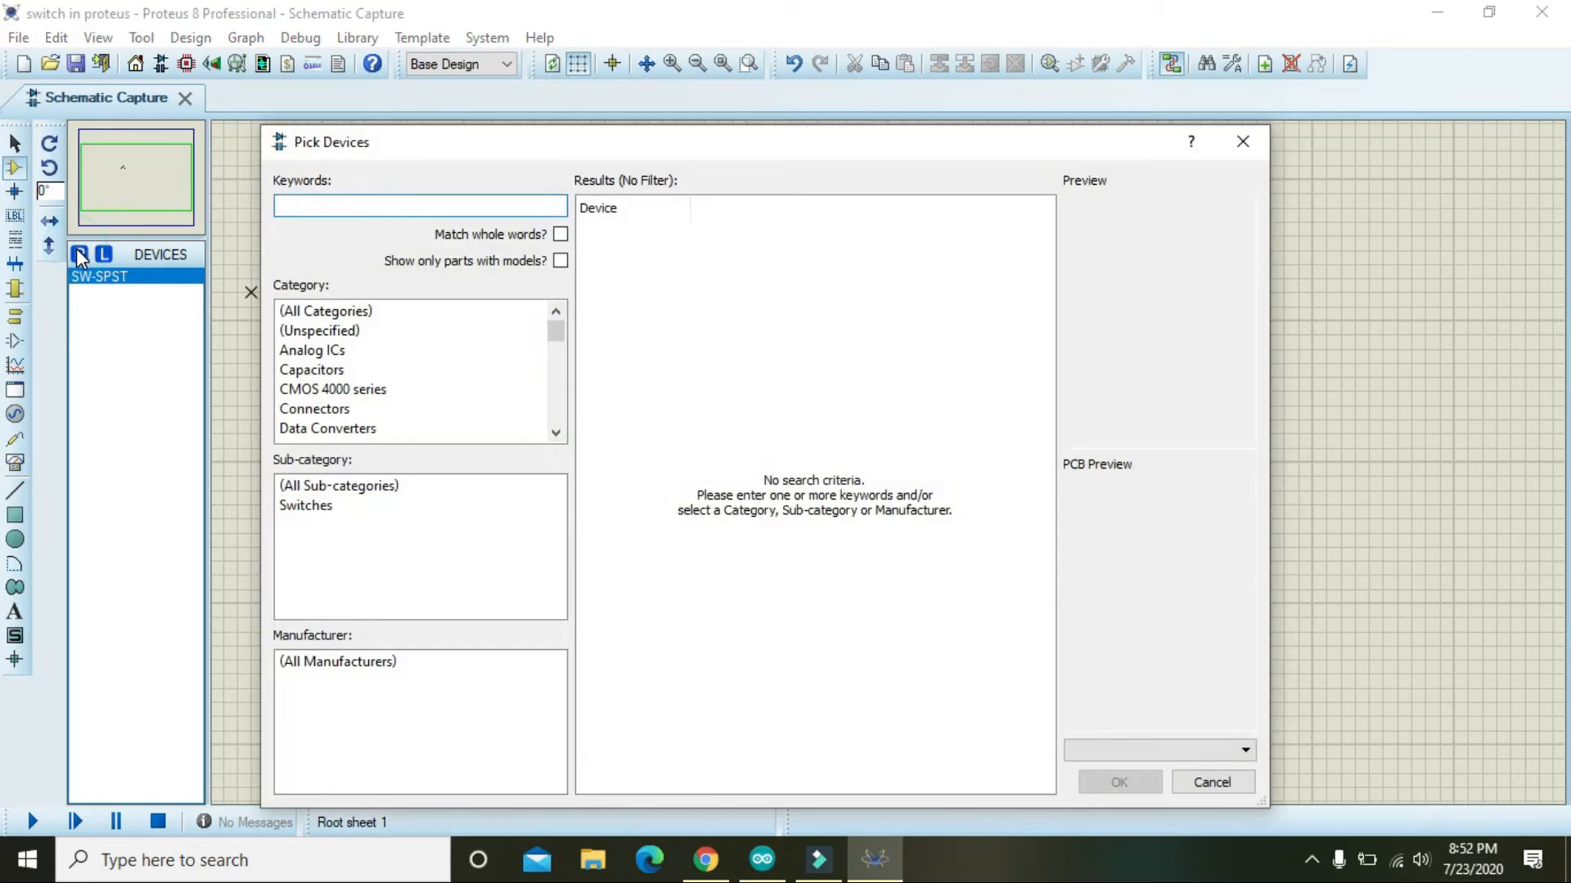
- Place a LAMP right of SW1 and wire SW1's right pin to its top
{"action": "type", "text": "lamp"}
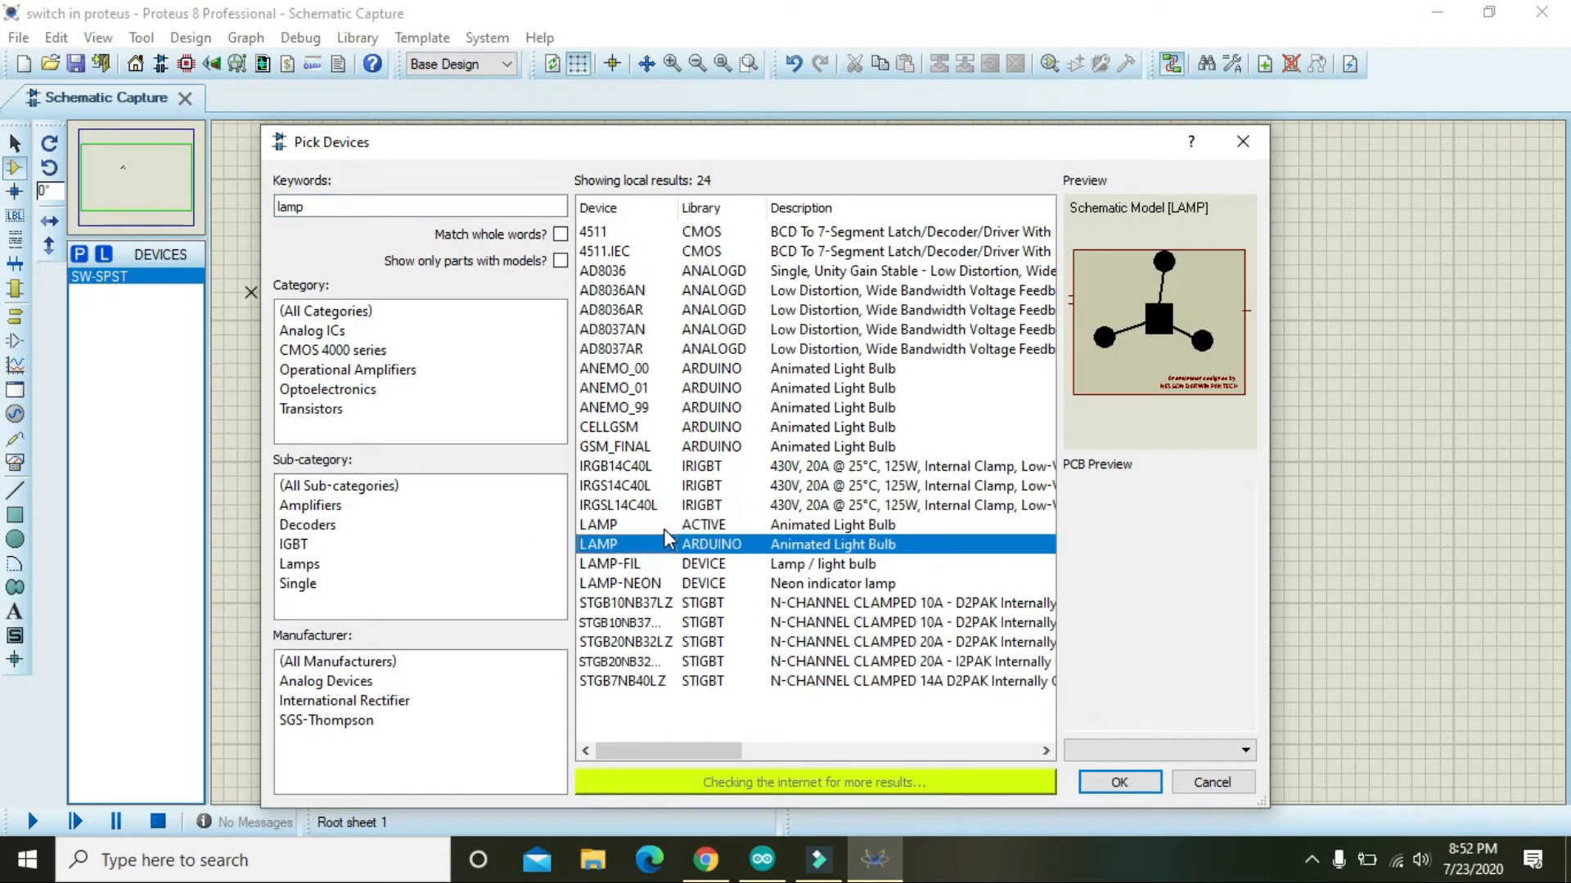
{"action": "left_click", "coordinate": [1118, 782]}
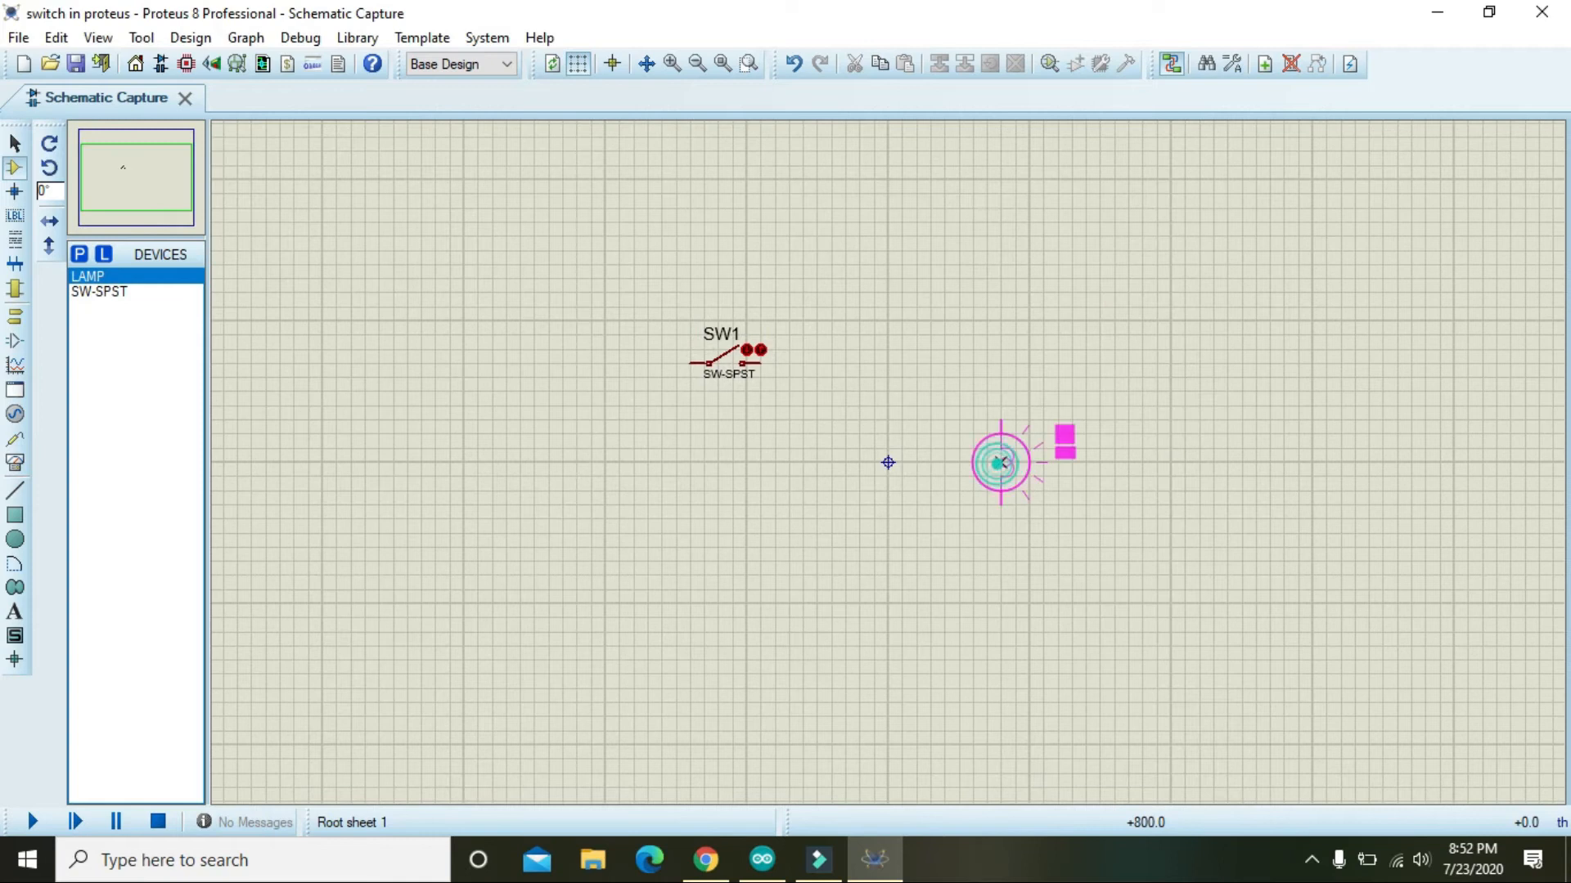
{"action": "left_click", "coordinate": [987, 461]}
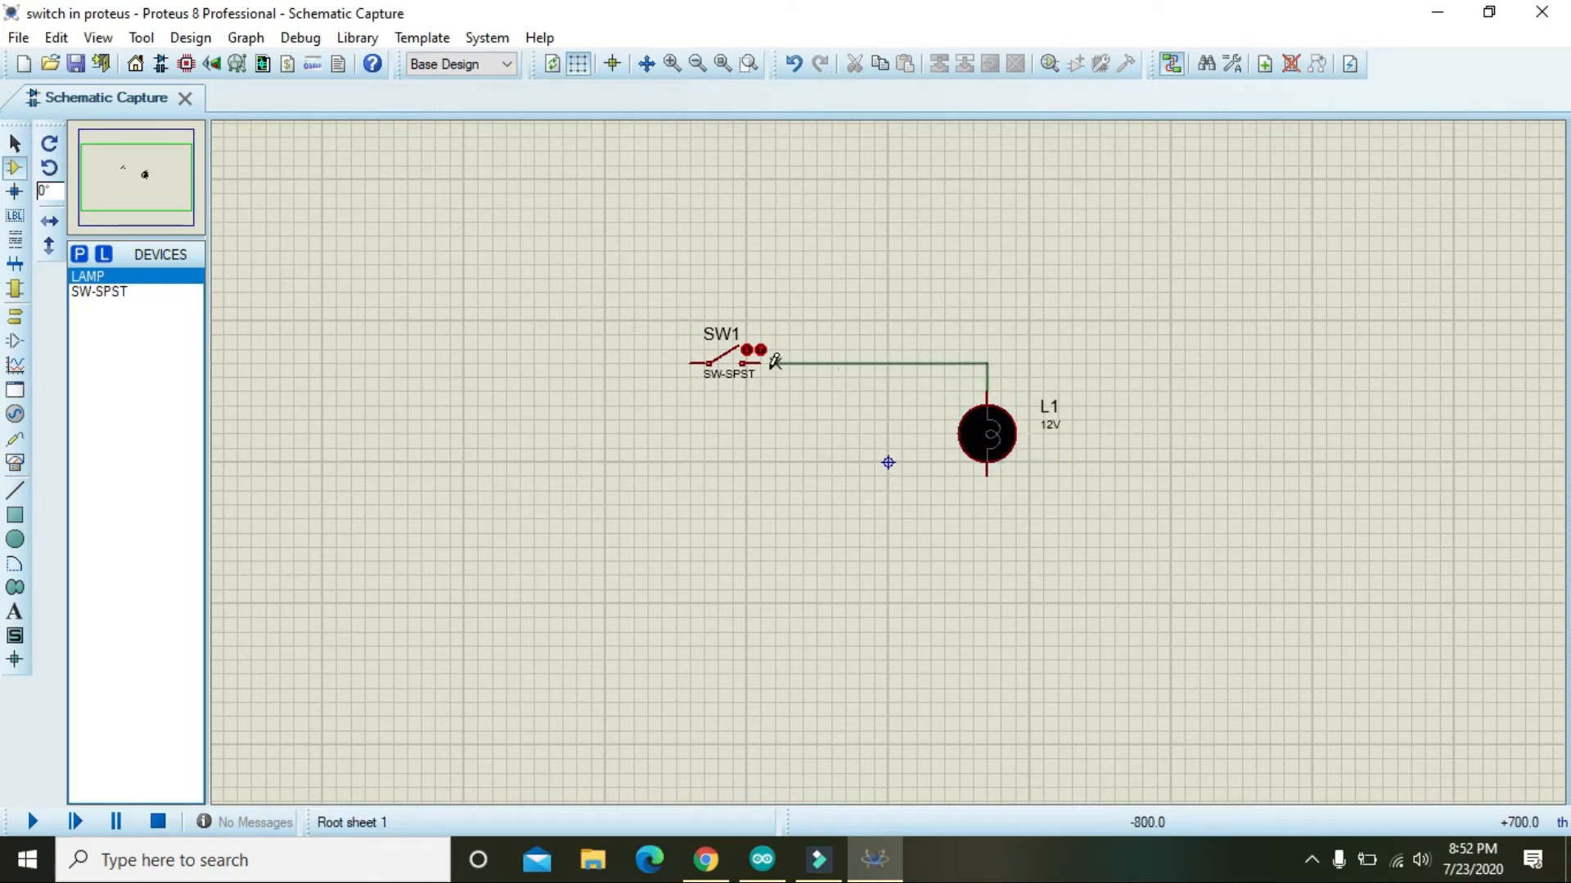
{"action": "left_click", "coordinate": [773, 362]}
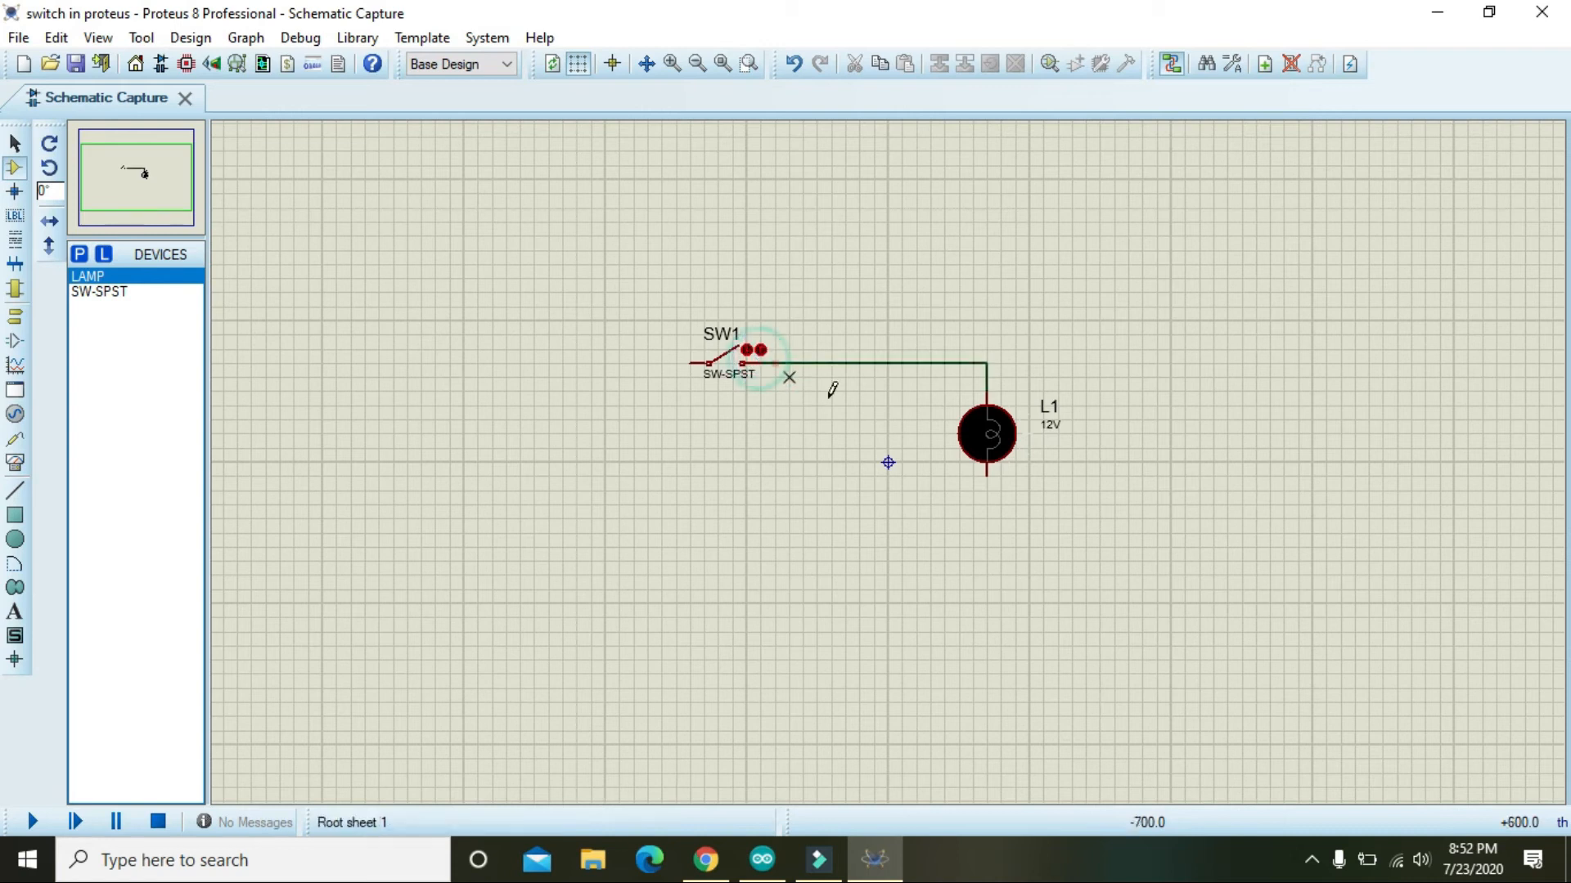
{"action": "left_click", "coordinate": [986, 433]}
{"action": "type", "text": "battery"}
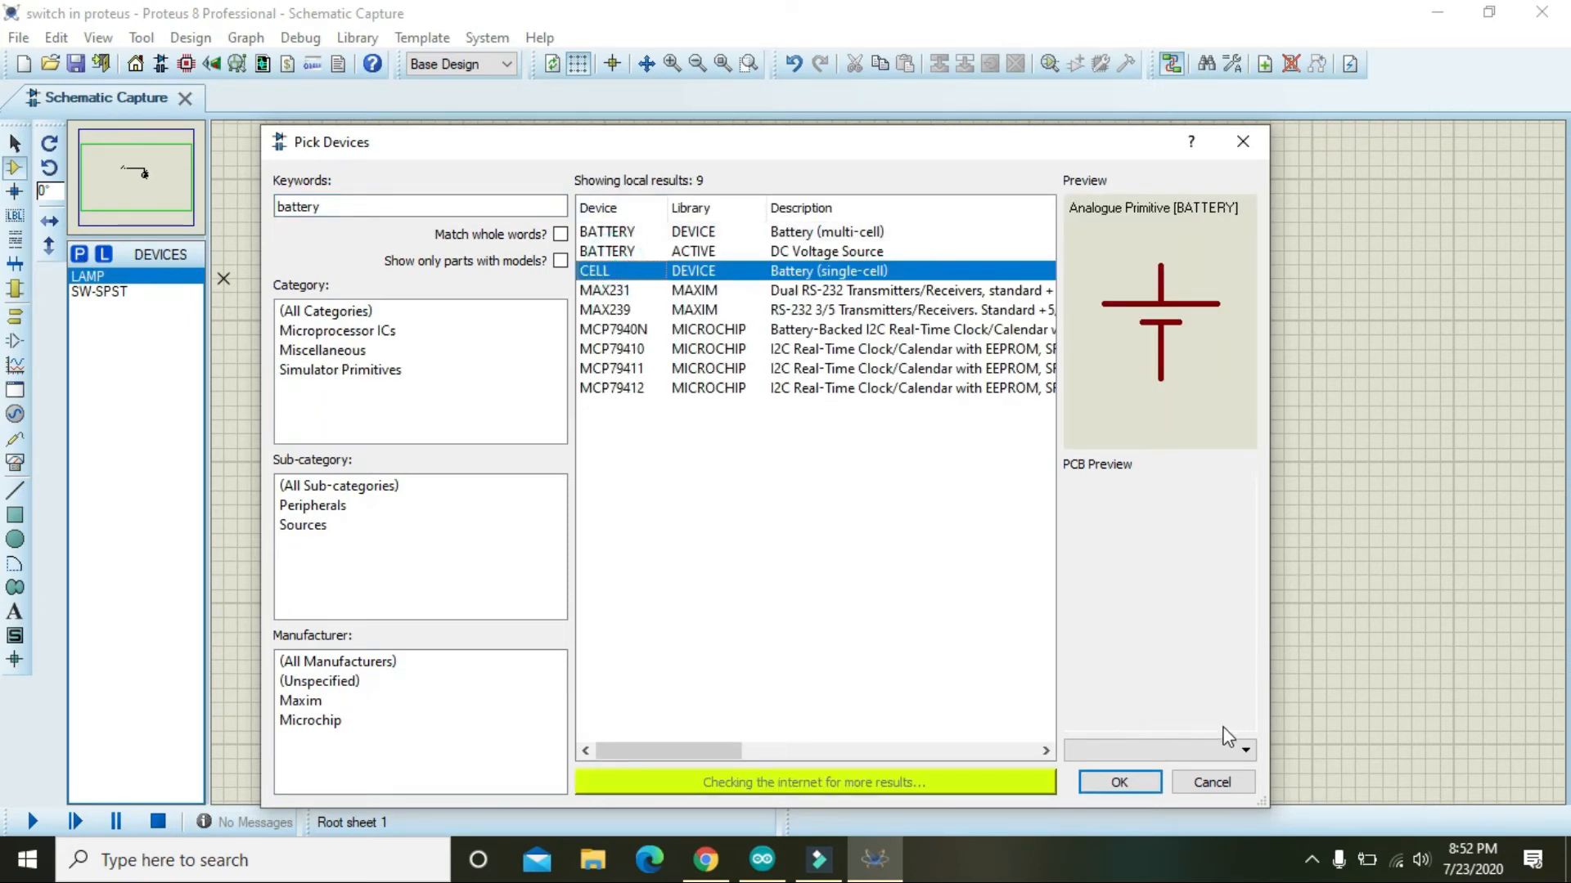
- Add a CELL battery wired to SW1 and the lamp, with a ground on the bottom wire
{"action": "left_click", "coordinate": [1118, 781]}
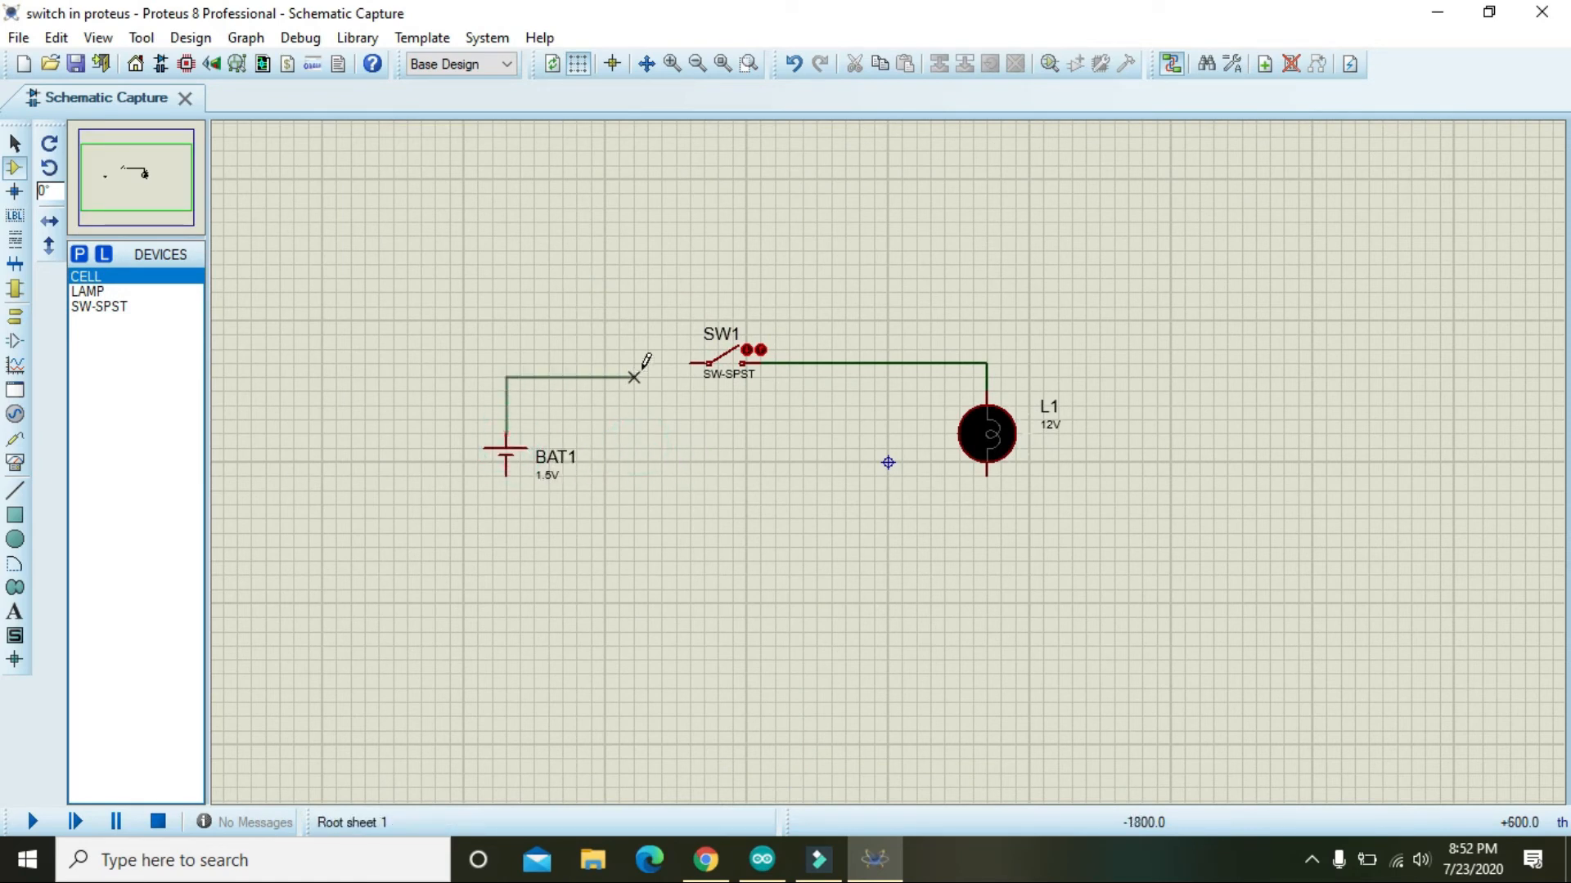
{"action": "left_click", "coordinate": [726, 361]}
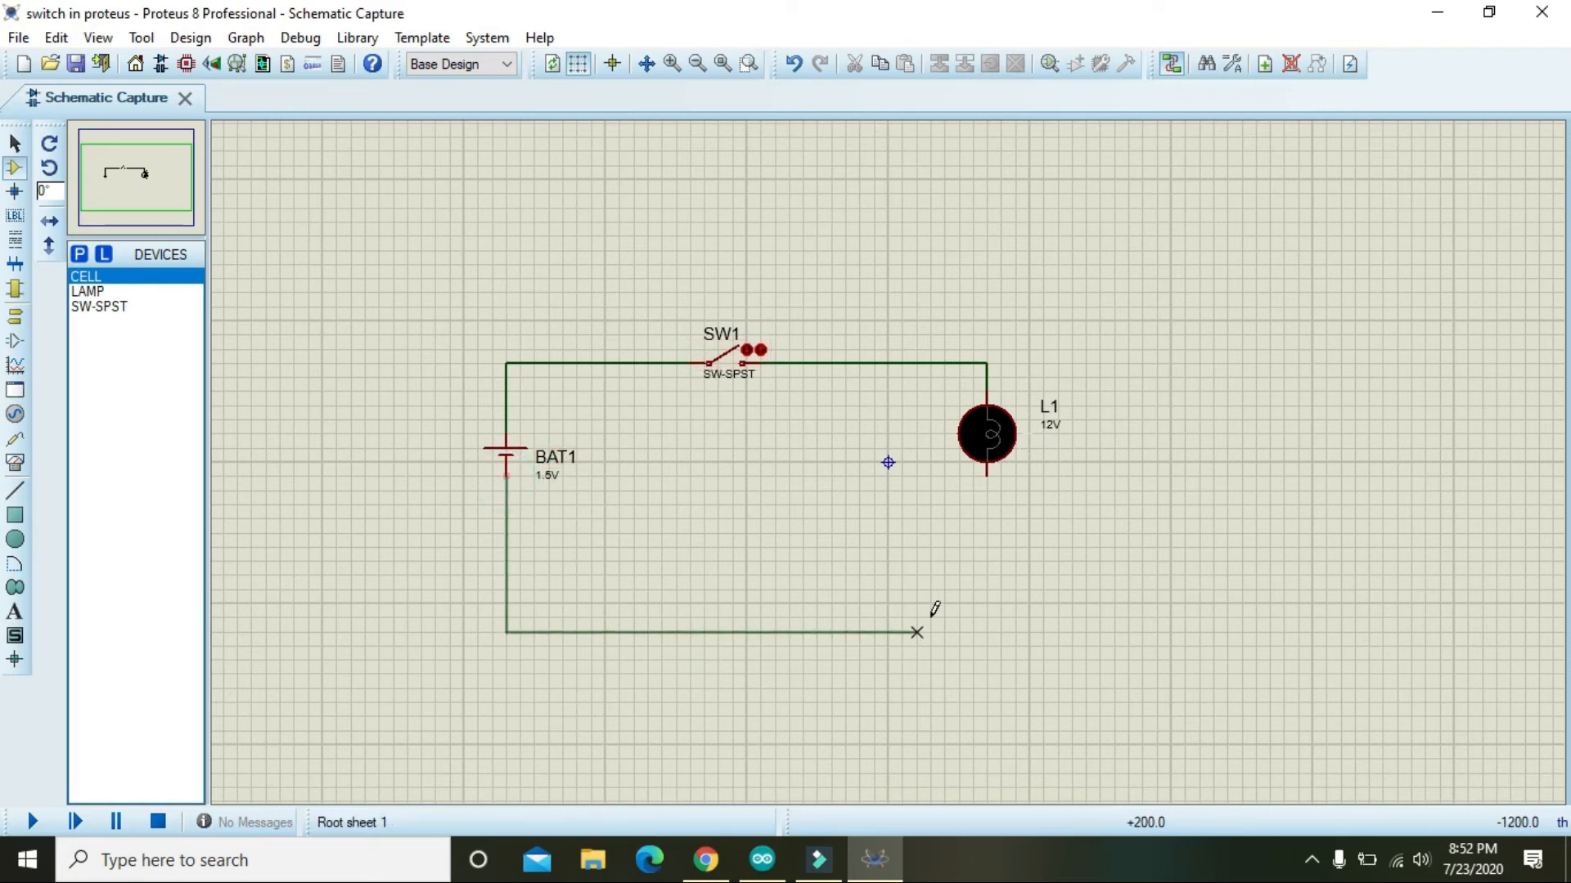
{"action": "left_click", "coordinate": [986, 473]}
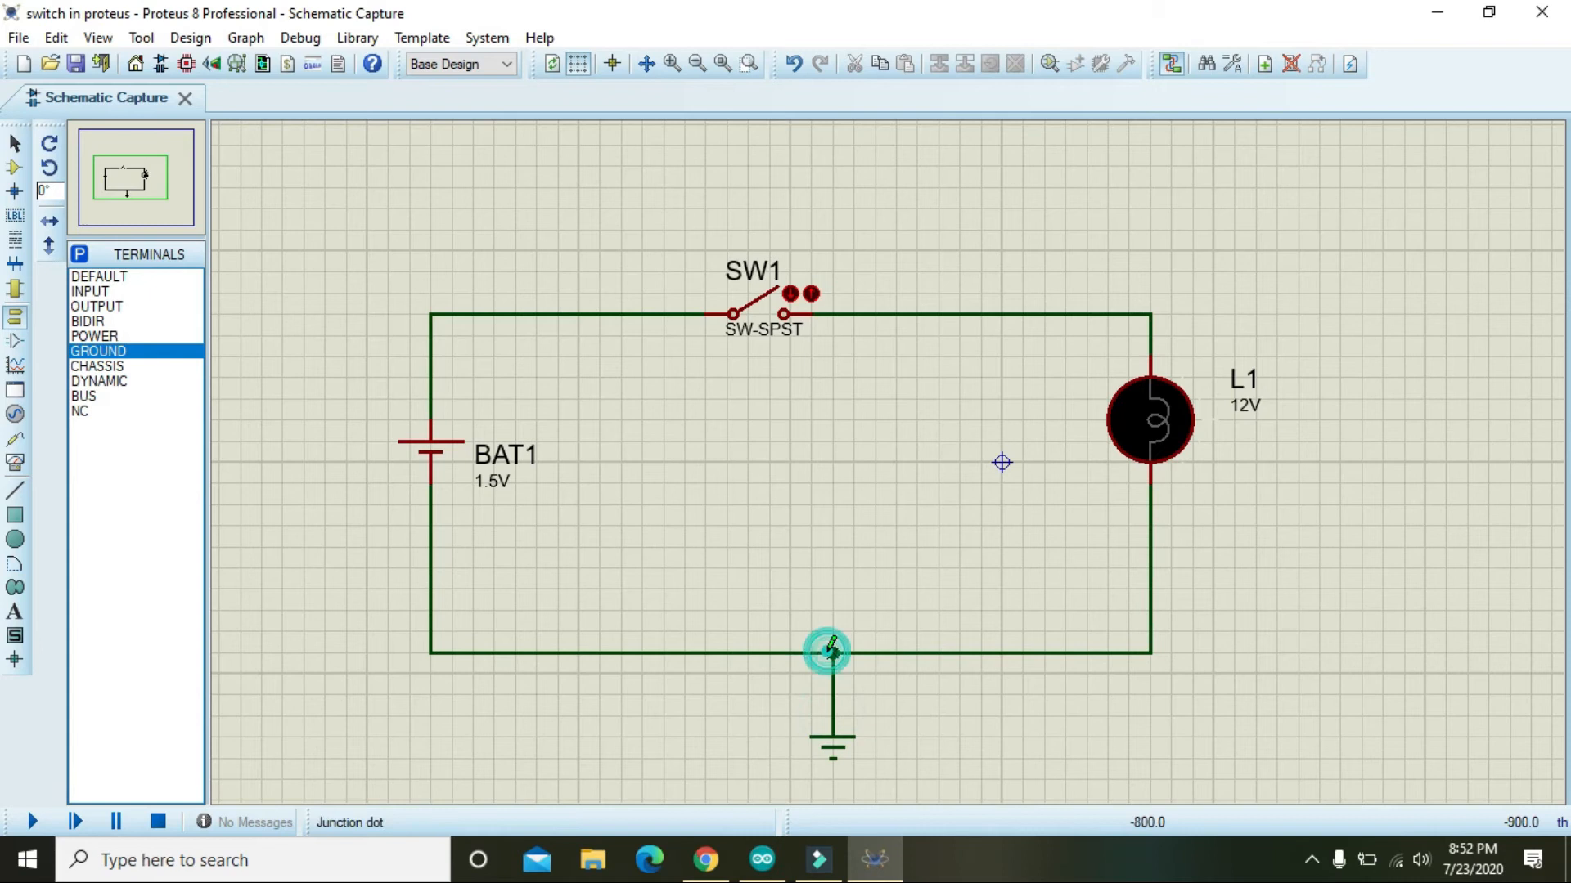
{"action": "left_click", "coordinate": [1150, 419]}
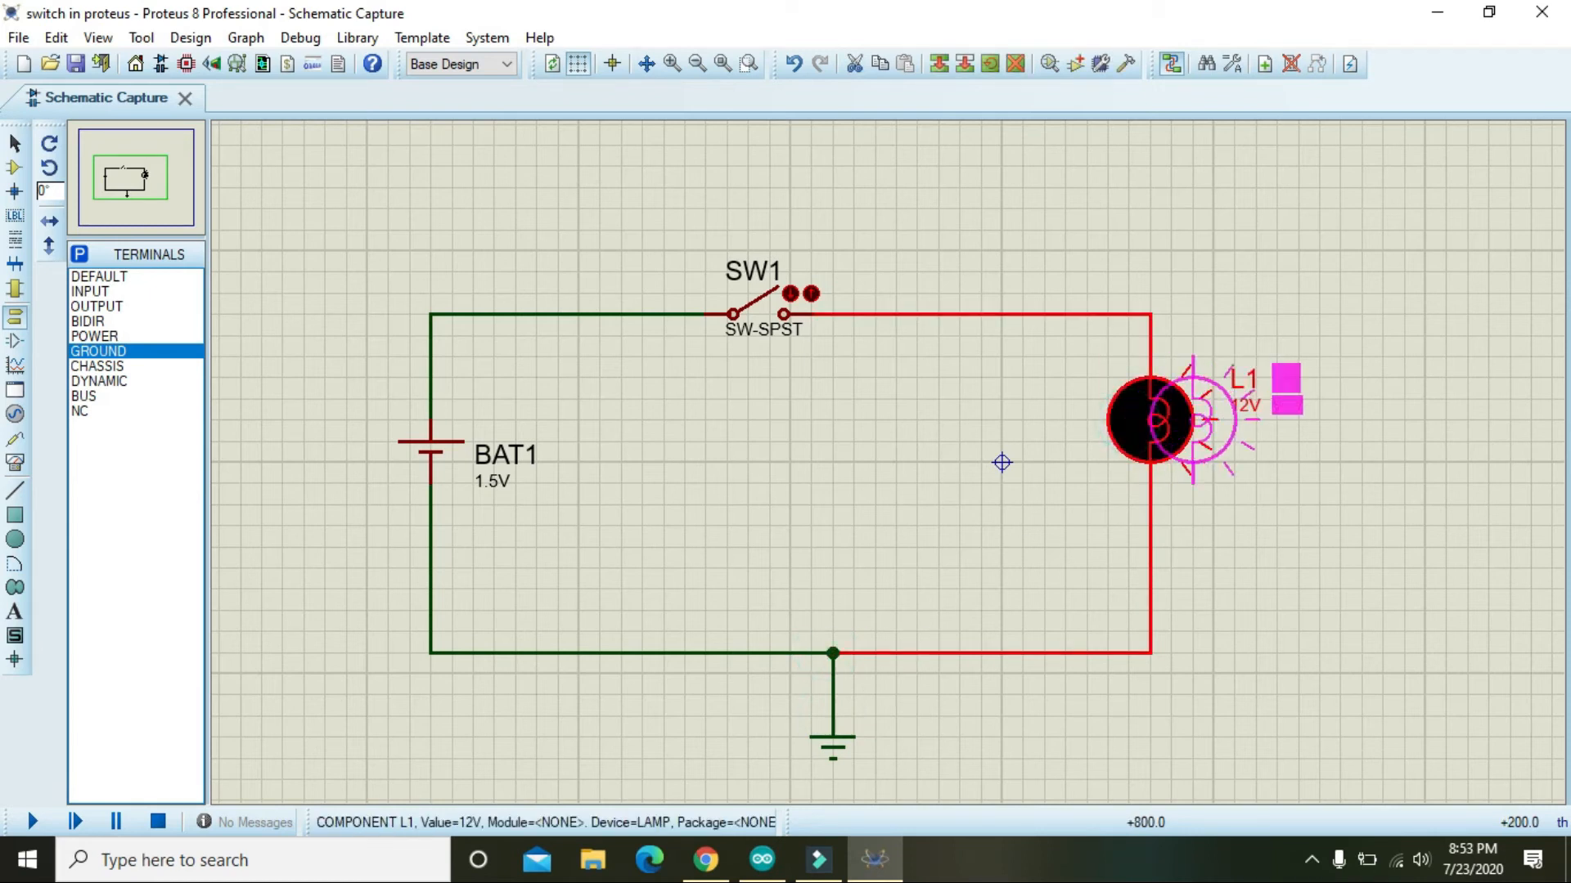
{"action": "left_click", "coordinate": [431, 441]}
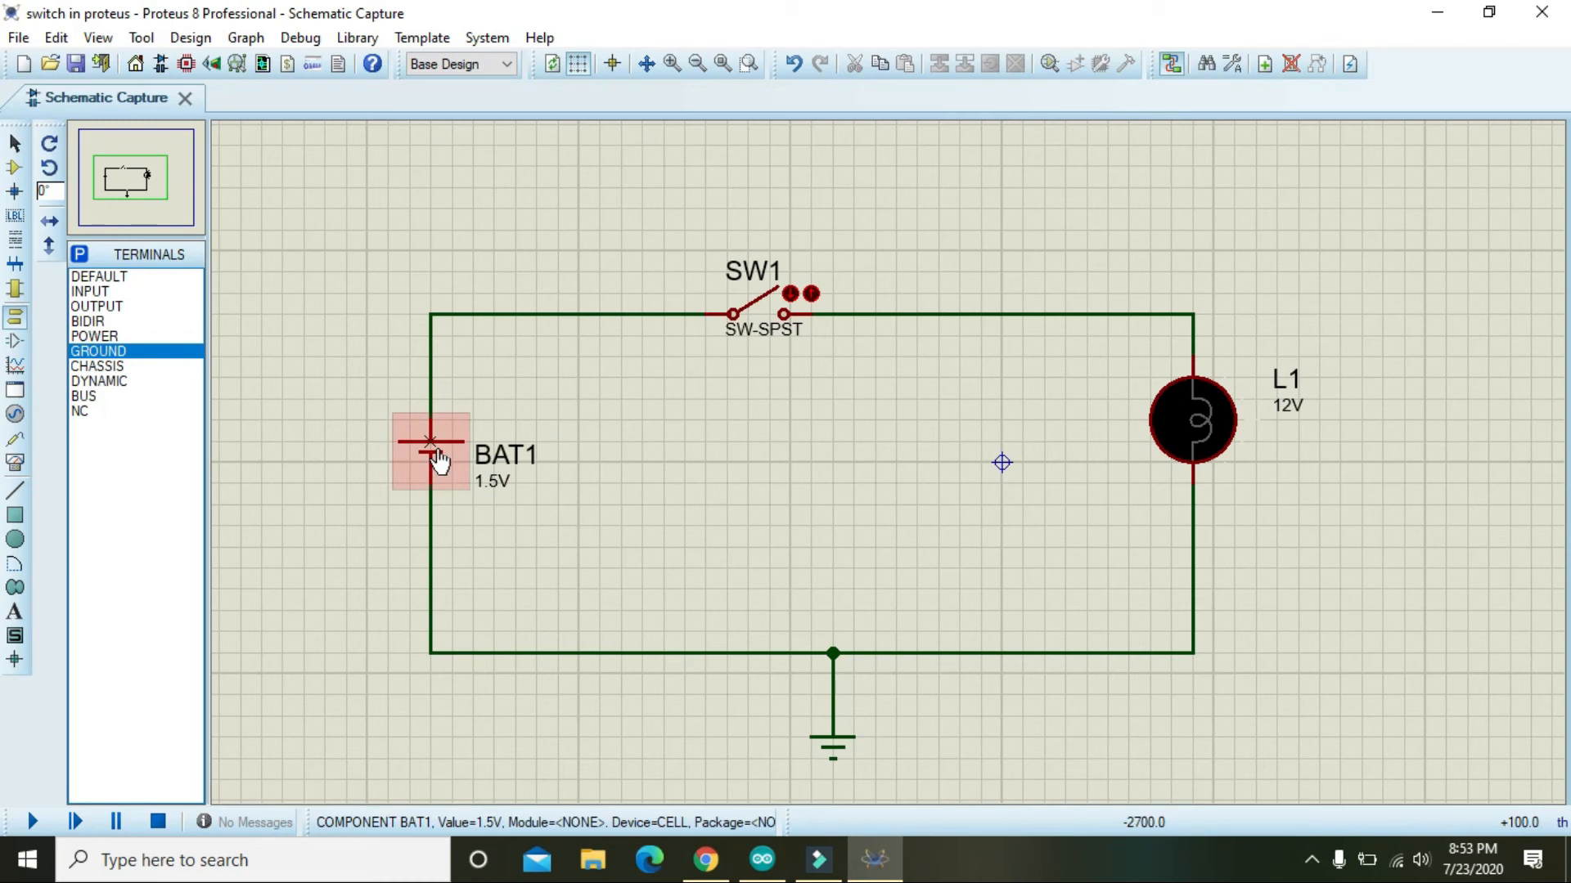
- Change battery BAT1's voltage to 12V in its properties
{"action": "double_click", "coordinate": [431, 442]}
{"action": "type", "text": "12V"}
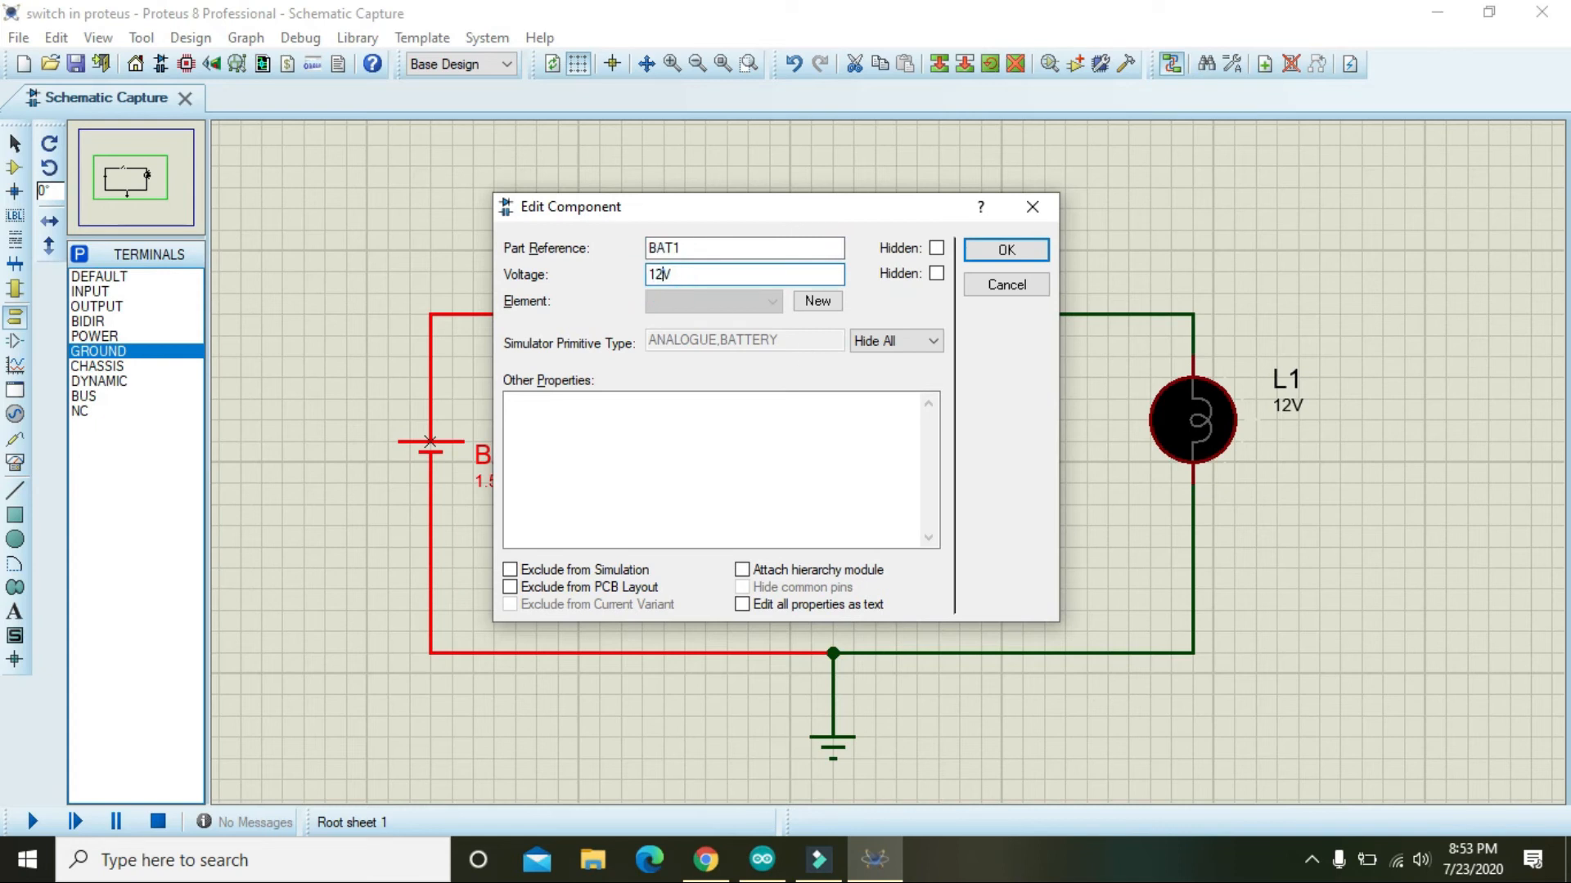
{"action": "left_click", "coordinate": [1003, 250]}
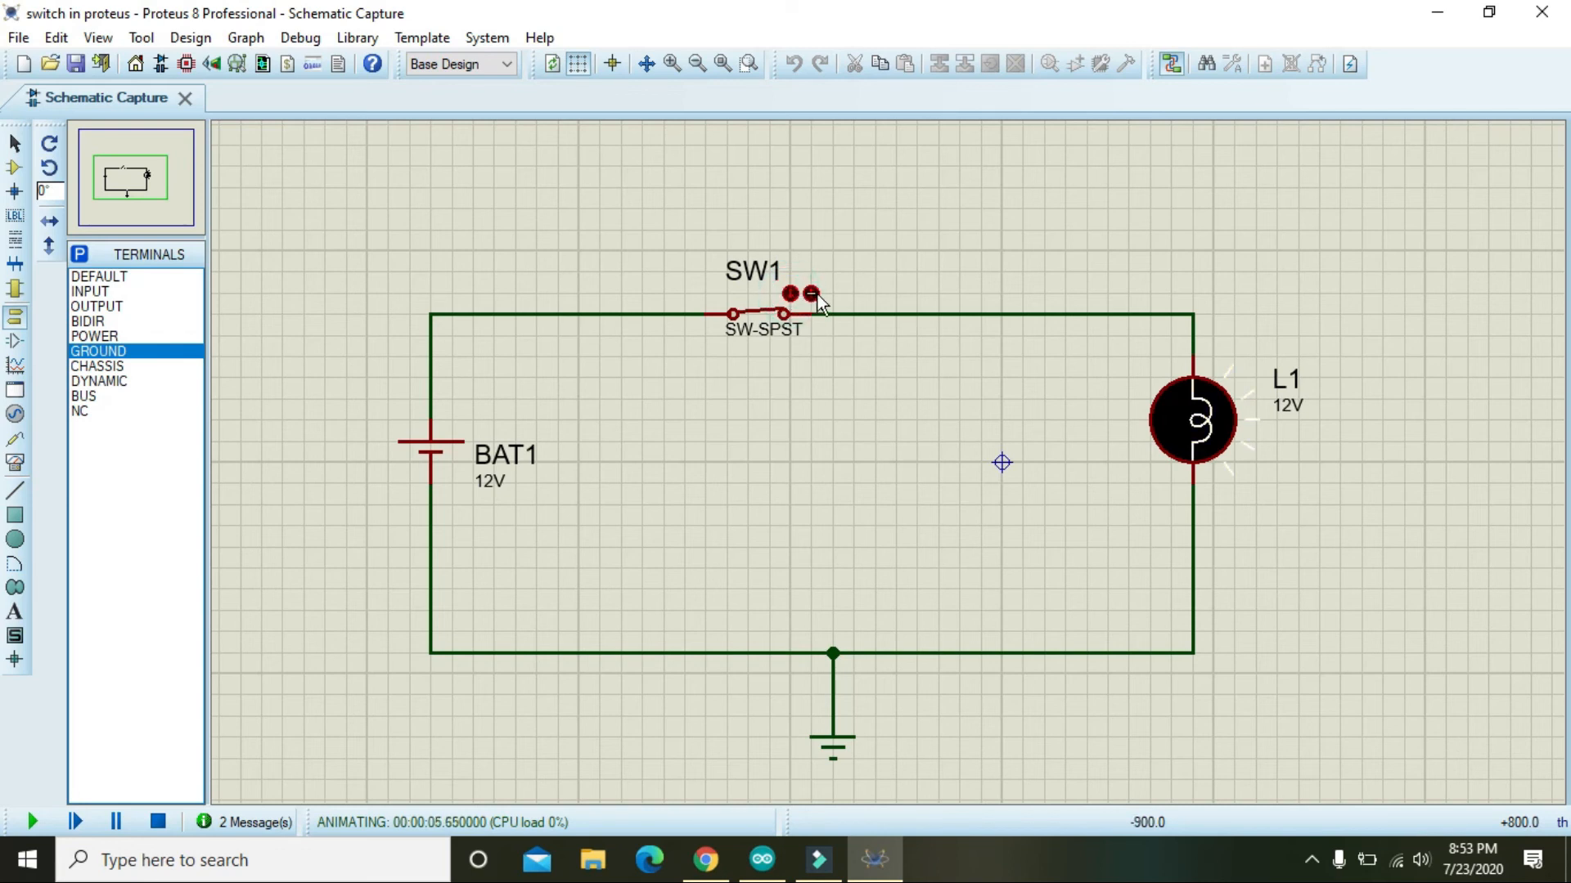
- Toggle SW1 repeatedly during simulation, leaving it open with lamp L1 dark
{"action": "left_click", "coordinate": [764, 314]}
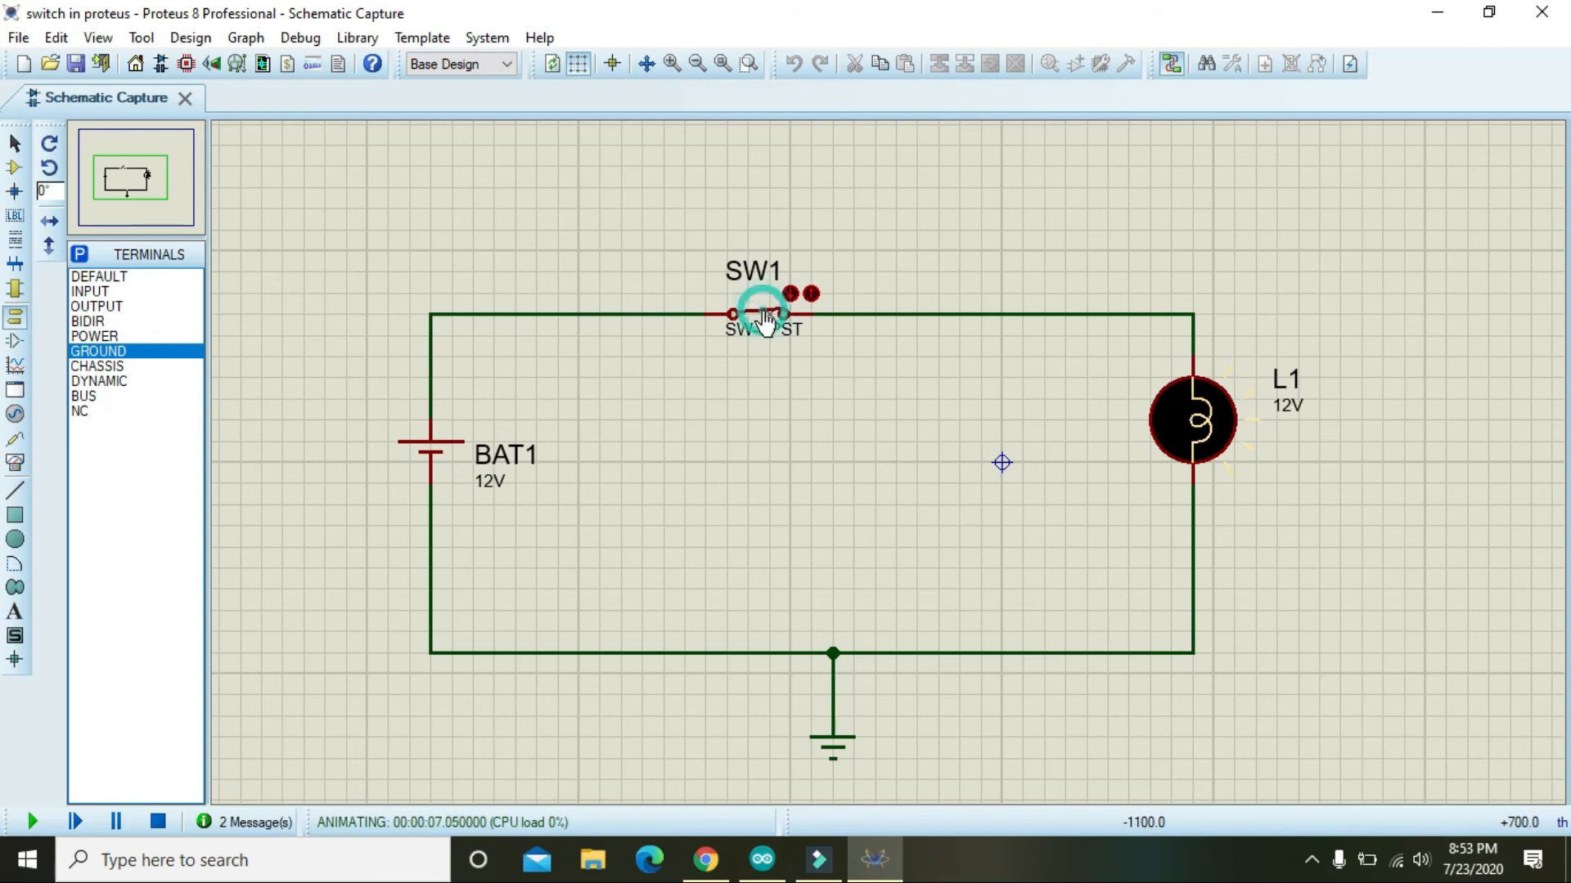
{"action": "left_click", "coordinate": [763, 316]}
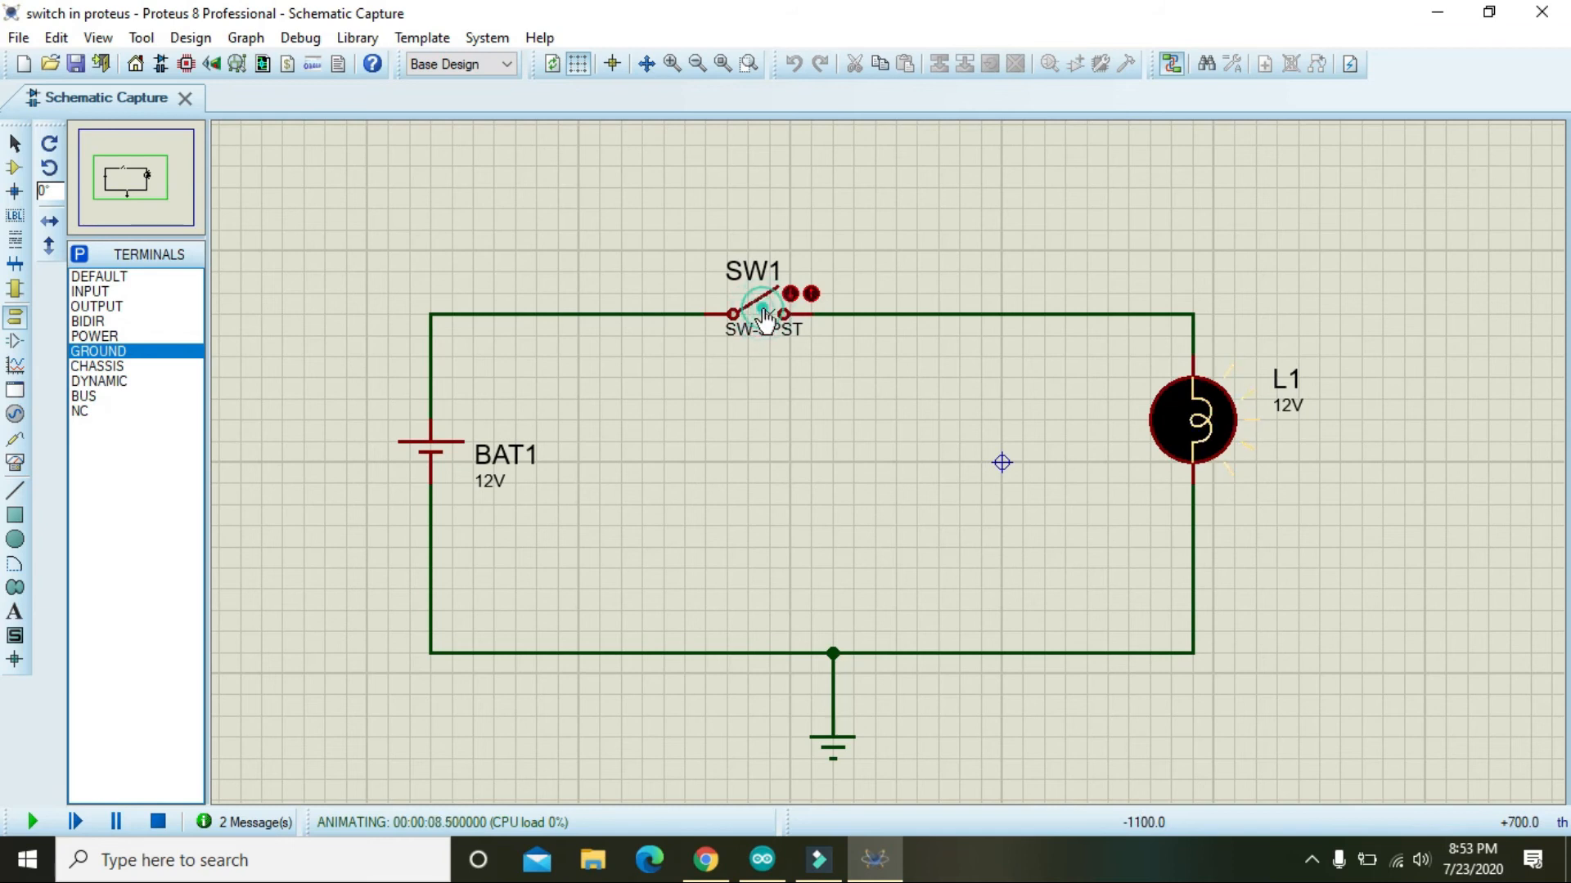
{"action": "left_click", "coordinate": [766, 316]}
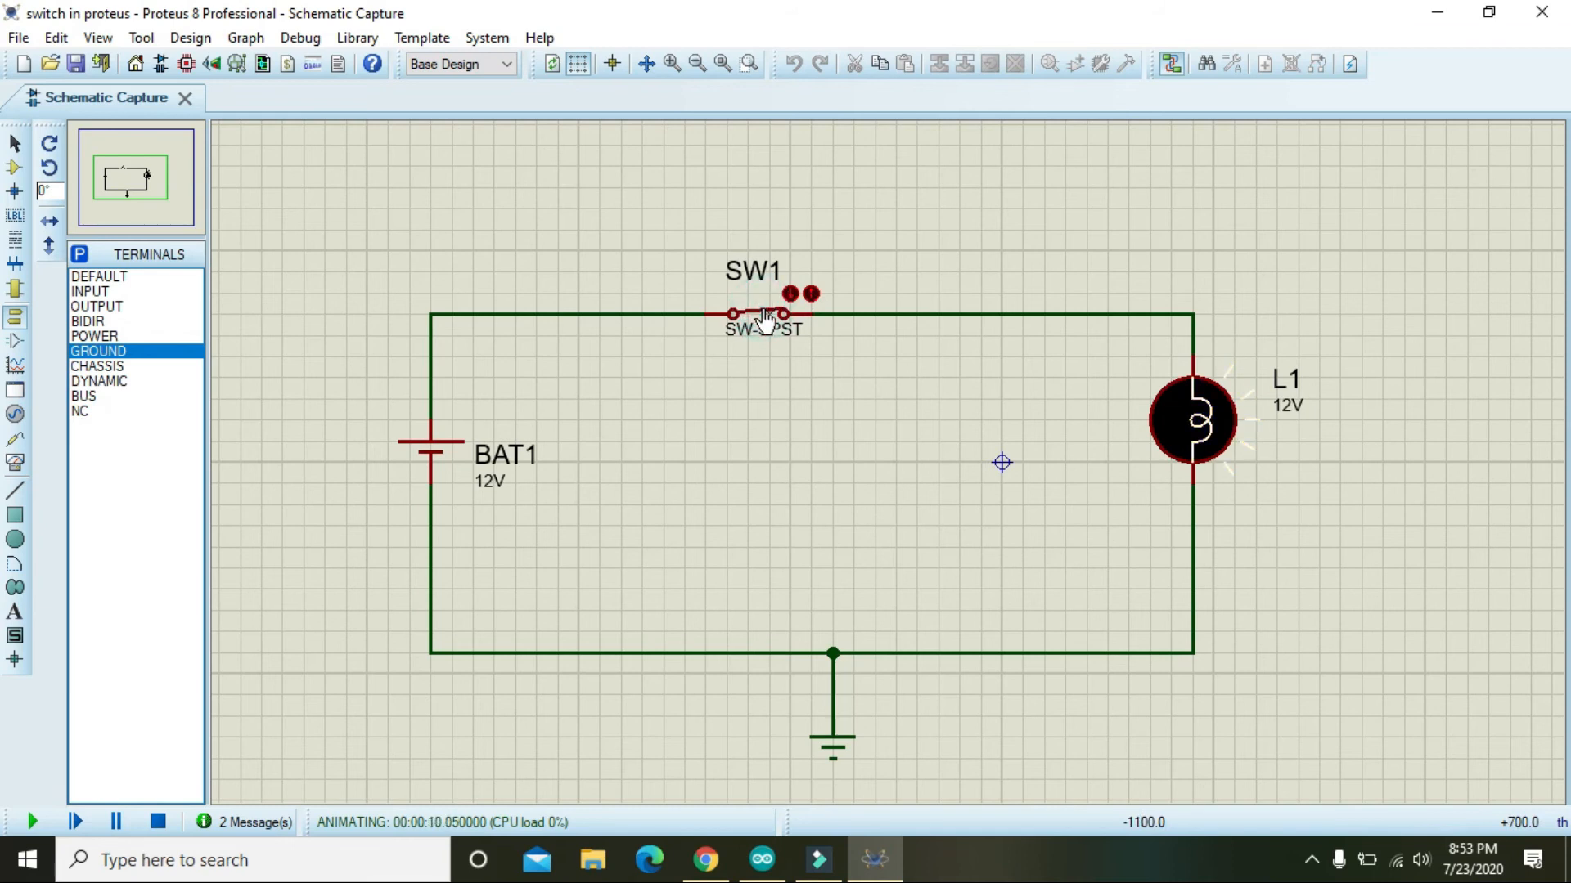
{"action": "left_click", "coordinate": [762, 313]}
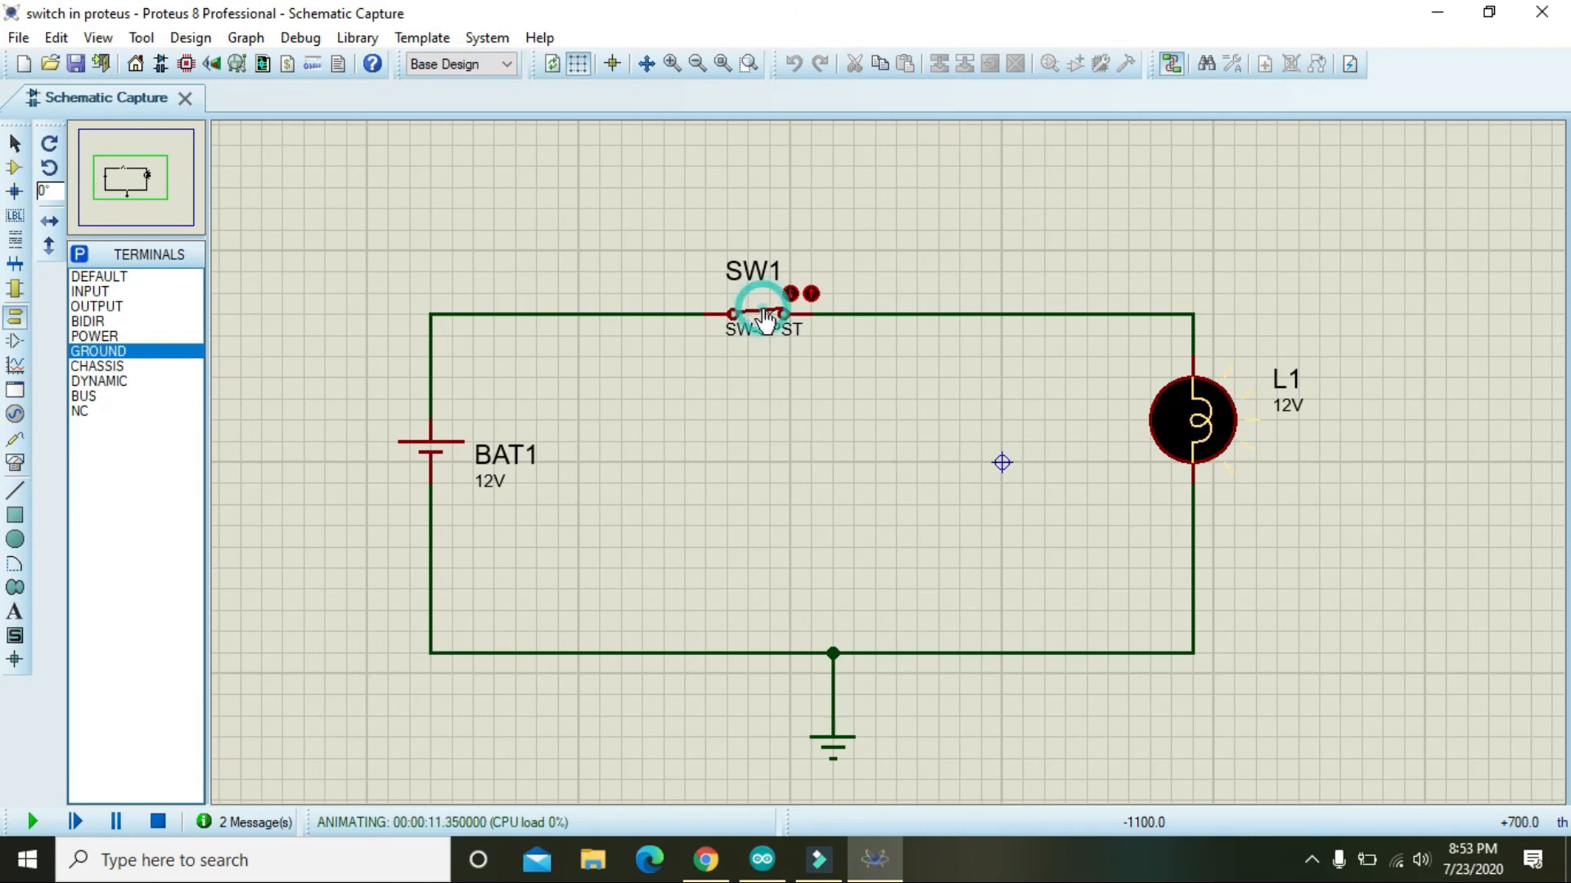
{"action": "left_click", "coordinate": [762, 314]}
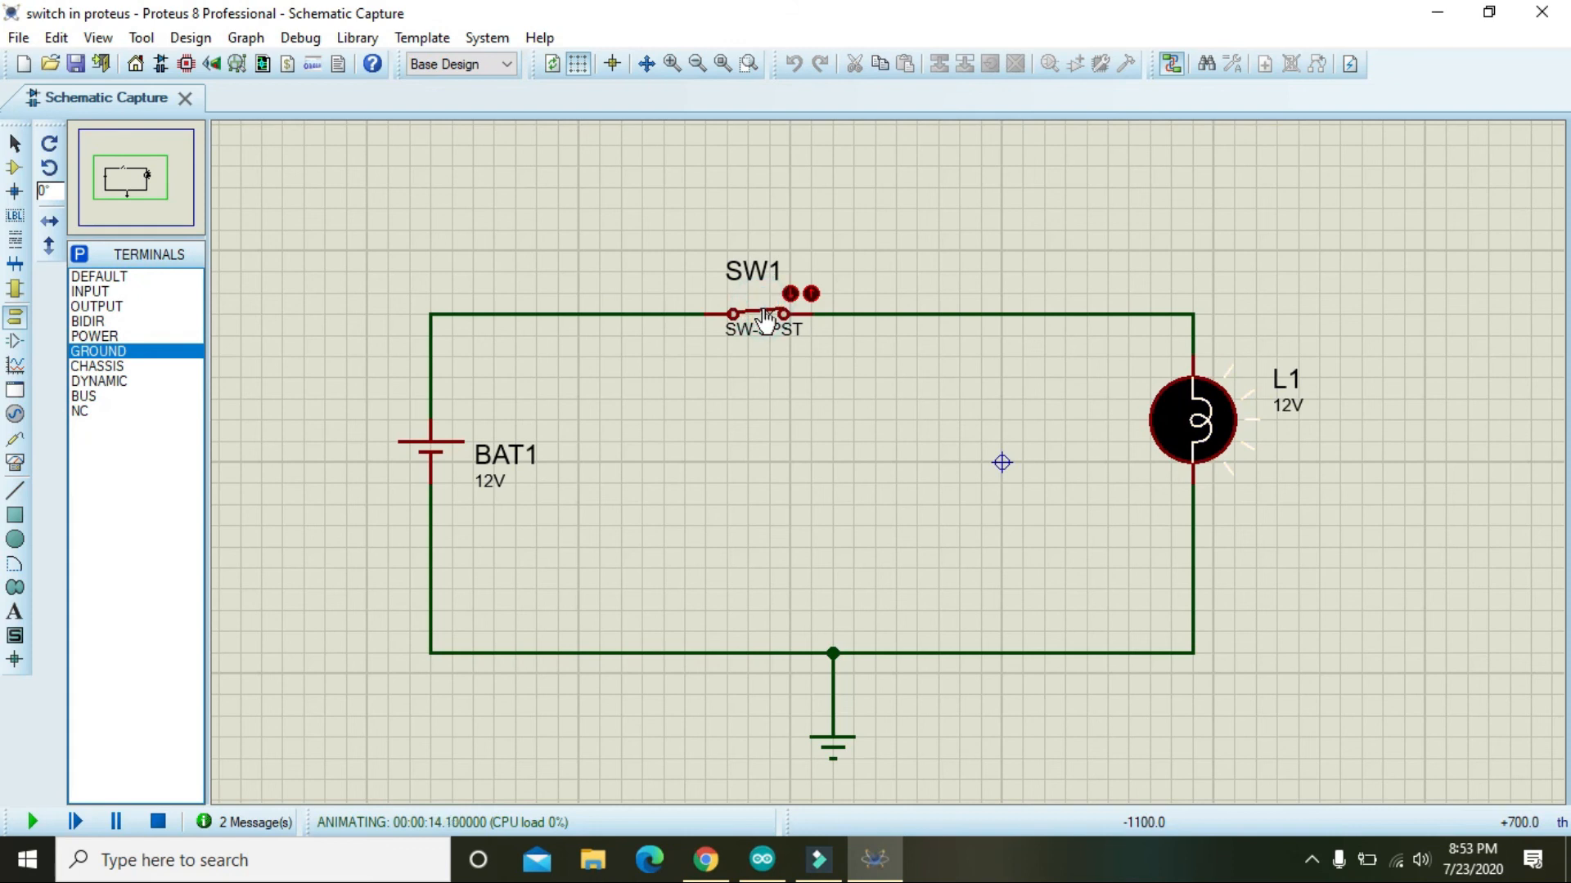
{"action": "left_click", "coordinate": [762, 314]}
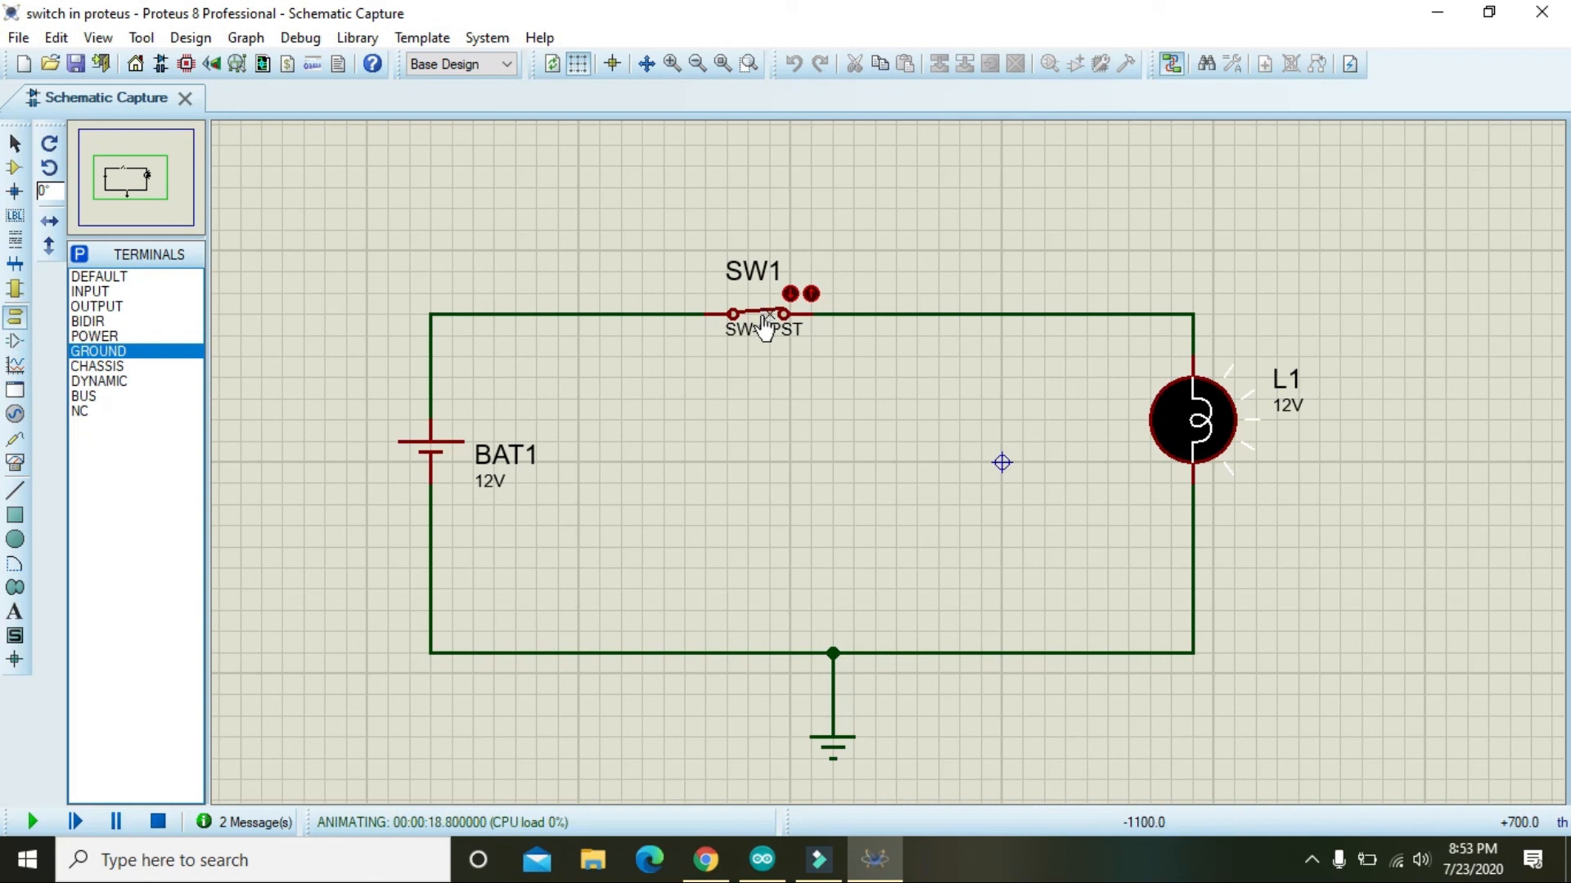
{"action": "left_click", "coordinate": [764, 313]}
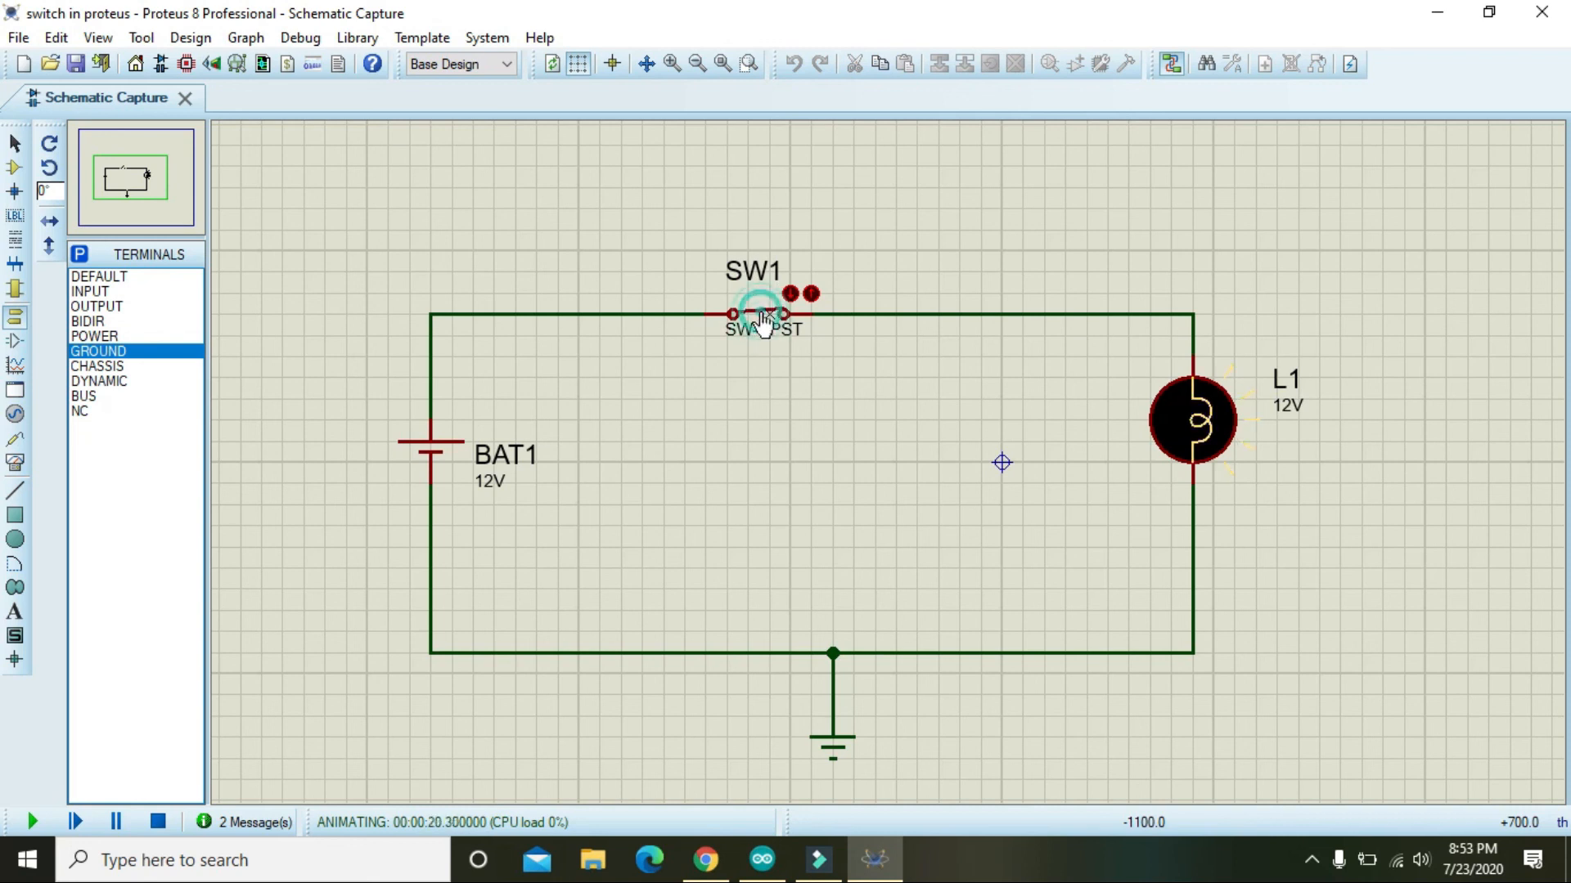
{"action": "left_click", "coordinate": [759, 313]}
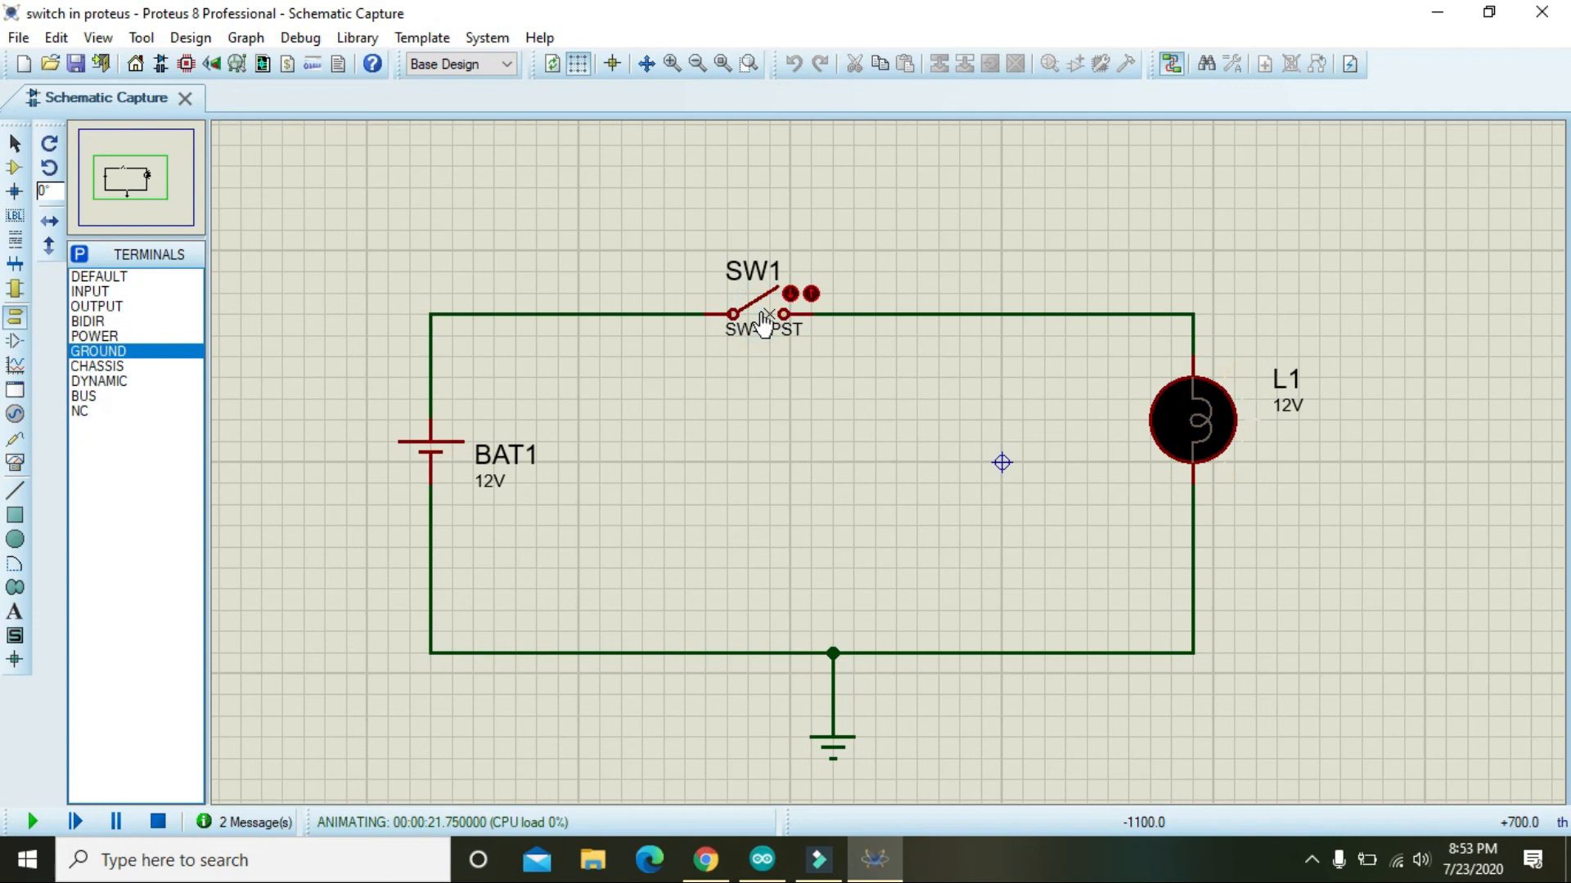